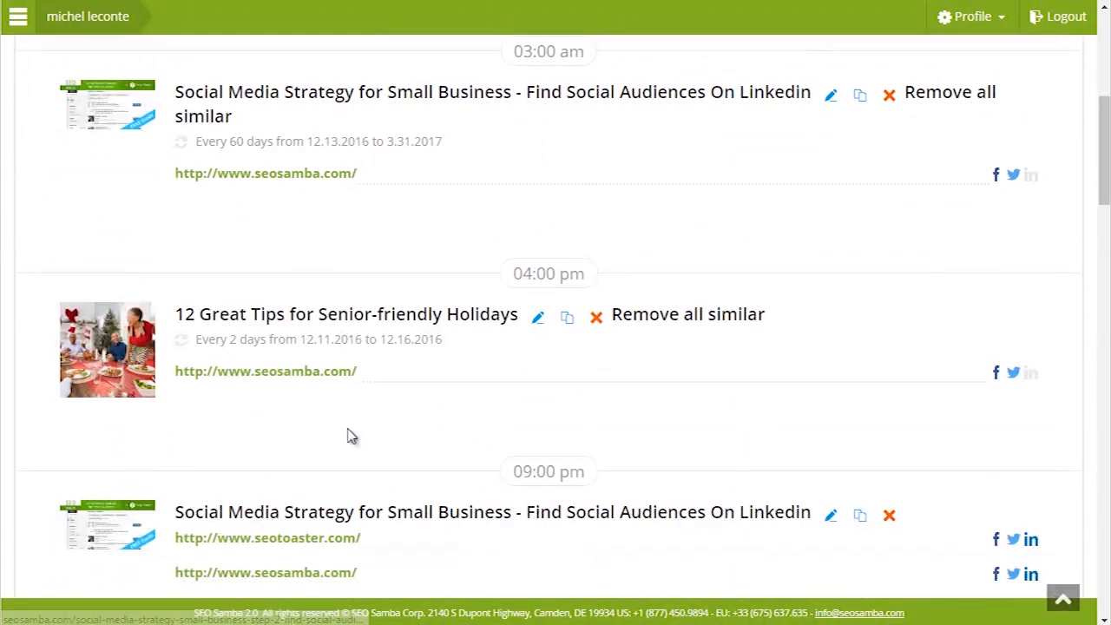
mouse_move(538, 313)
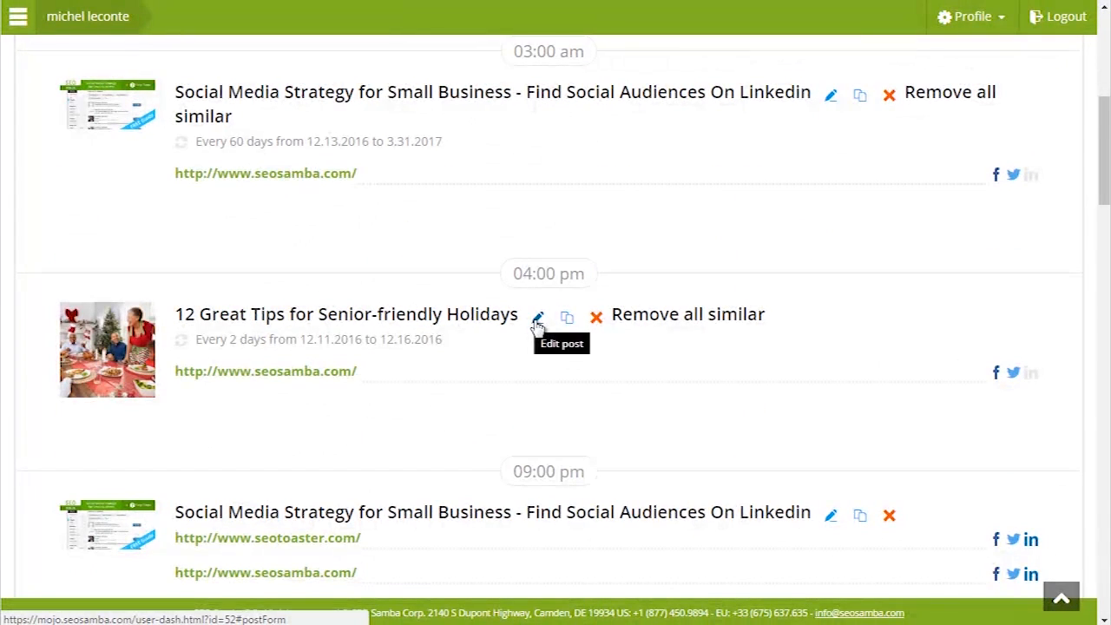
Edit Senior-friendly Holidays to repeat every 2 days until 12/16/2016, posting to Facebook and Twitter for seosamba.com
click(538, 314)
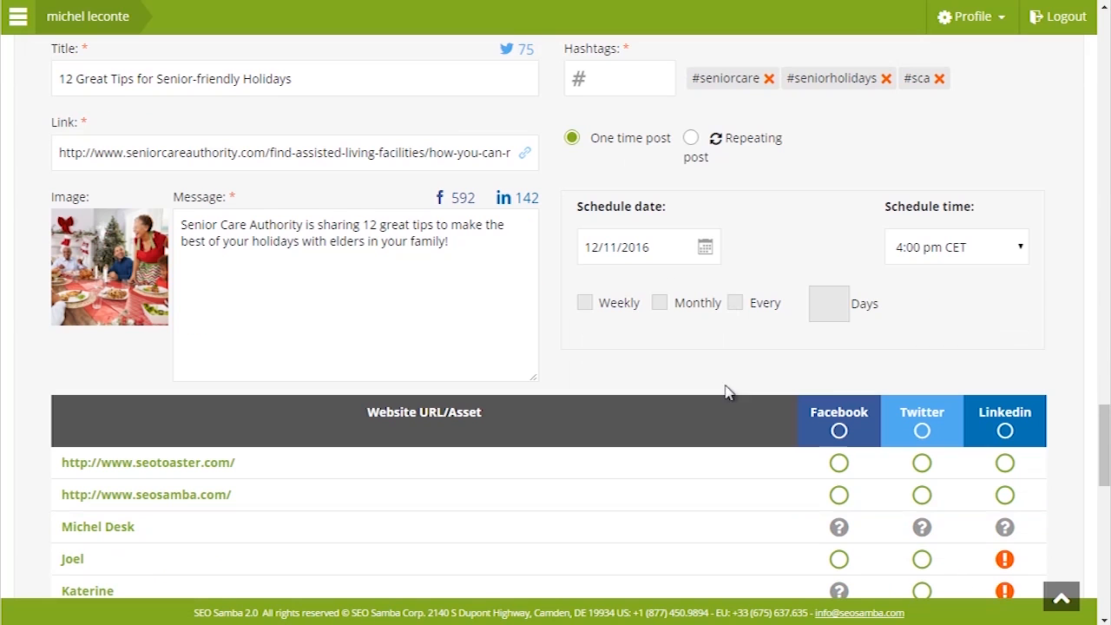
click(690, 137)
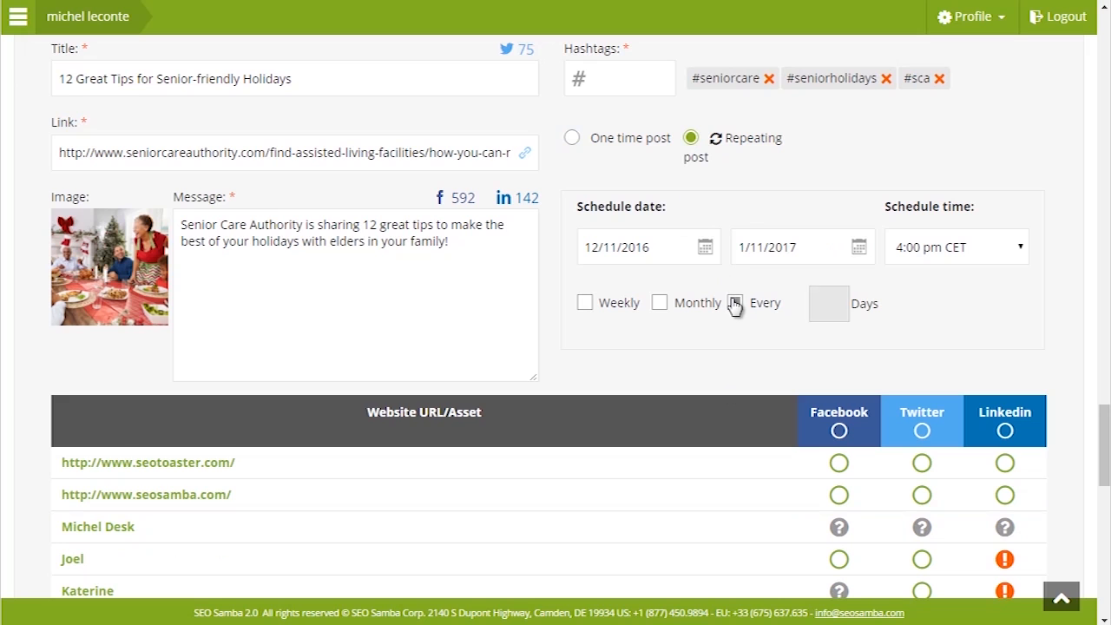
click(734, 302)
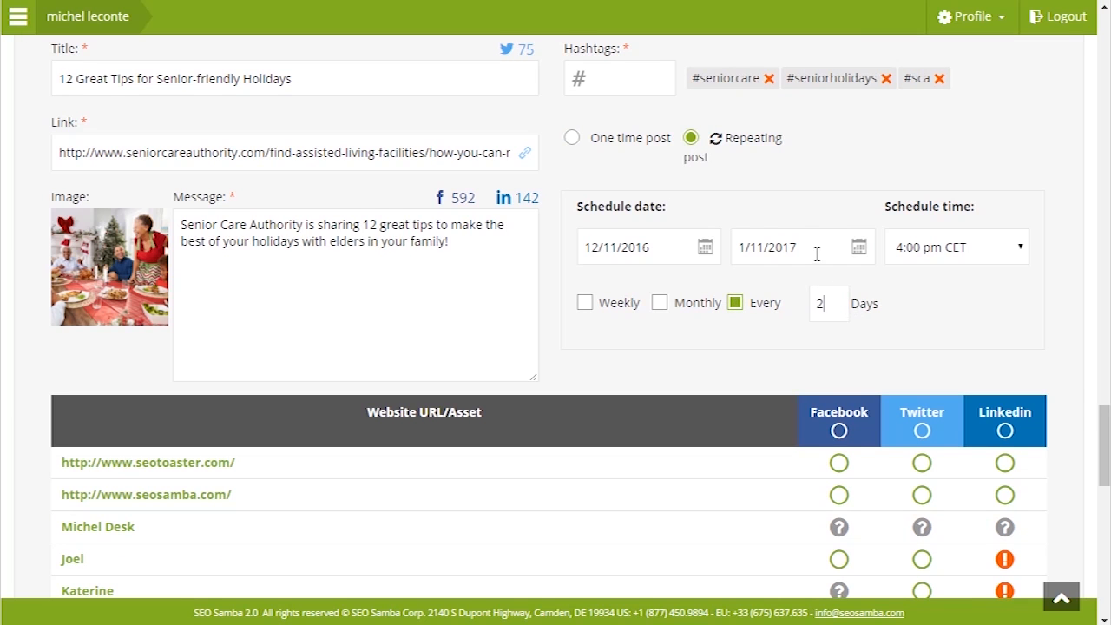
text(12/16/2016)
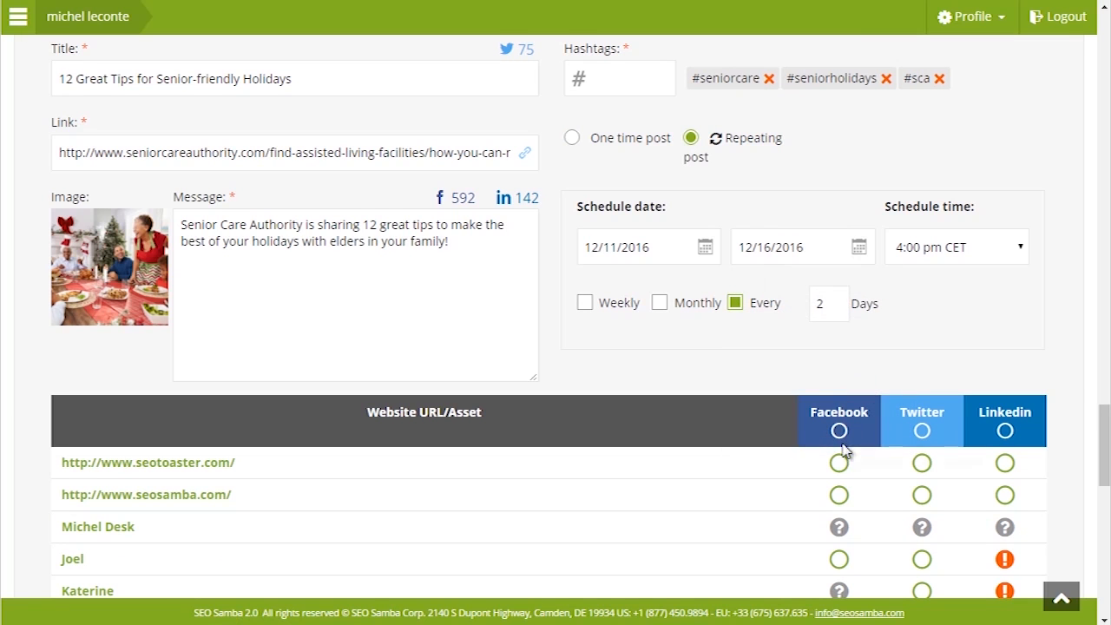
click(839, 494)
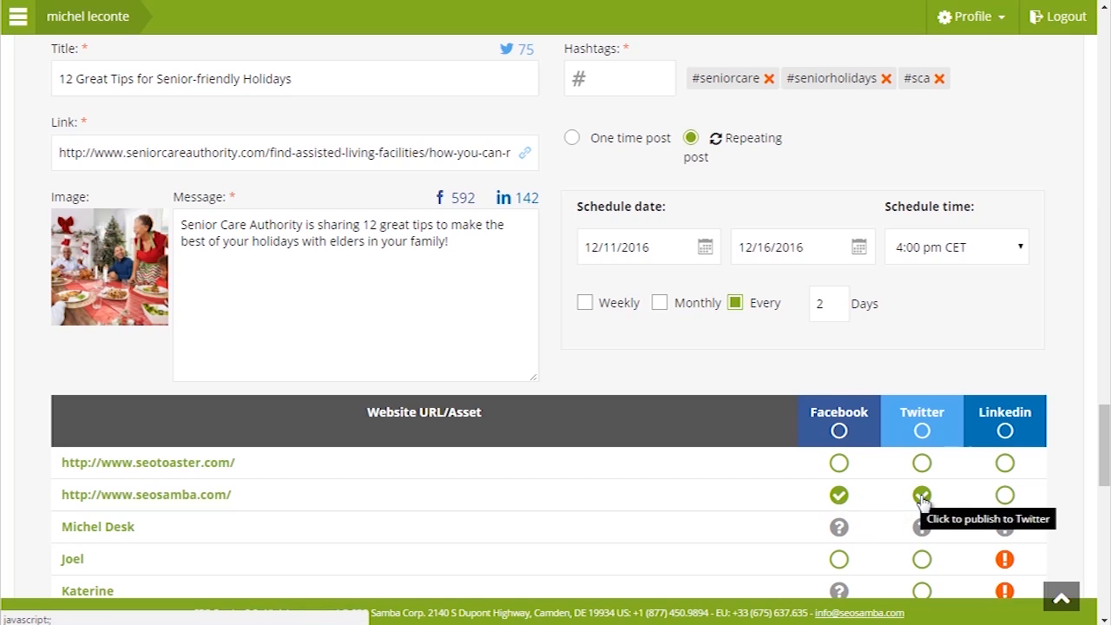
scroll(down, 3)
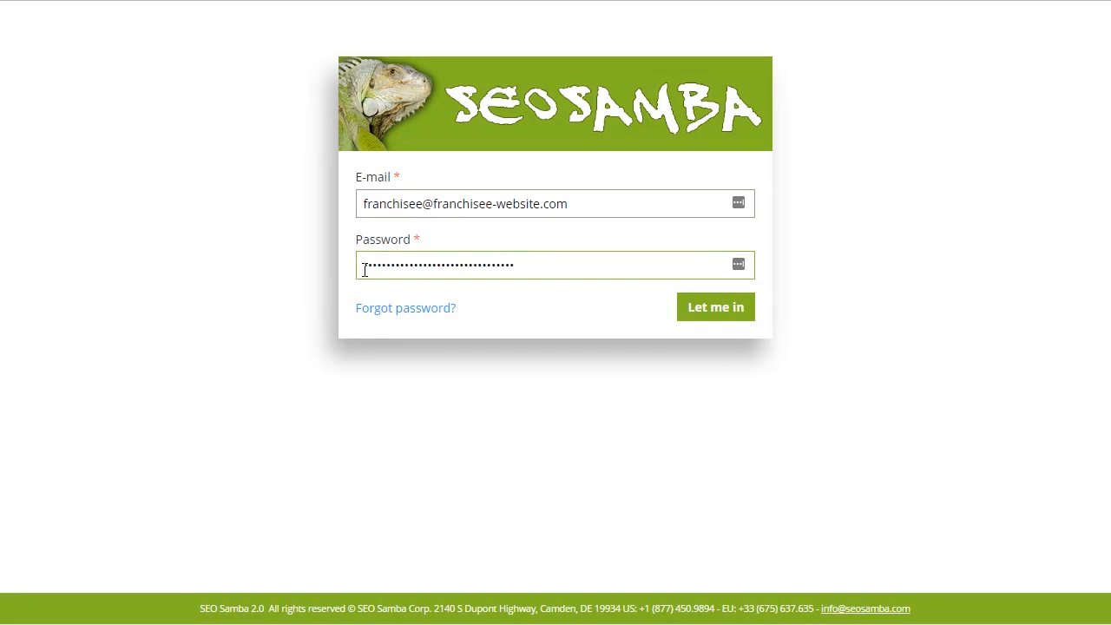
Log in as the franchisee and go to the Social Calendar's Configure Social accounts link
click(715, 305)
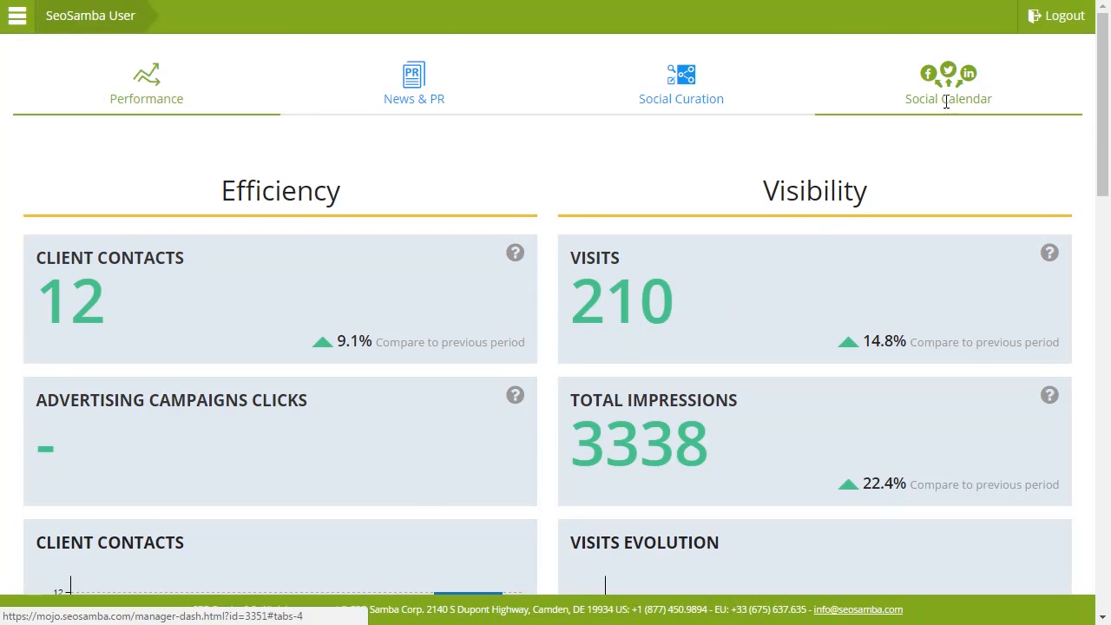
click(947, 83)
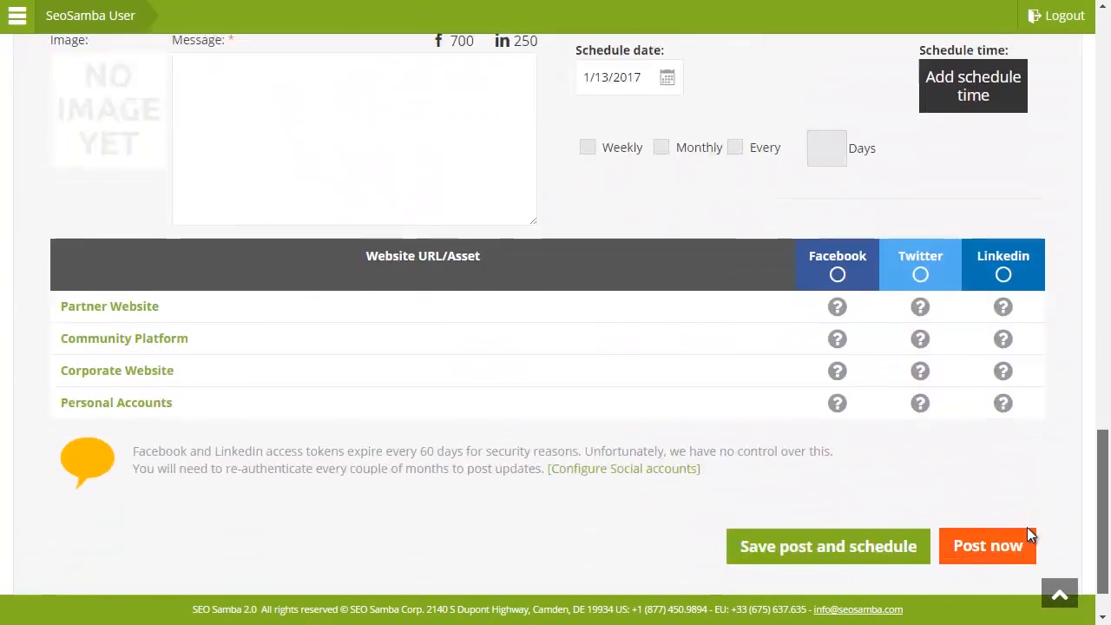
scroll(down, 3)
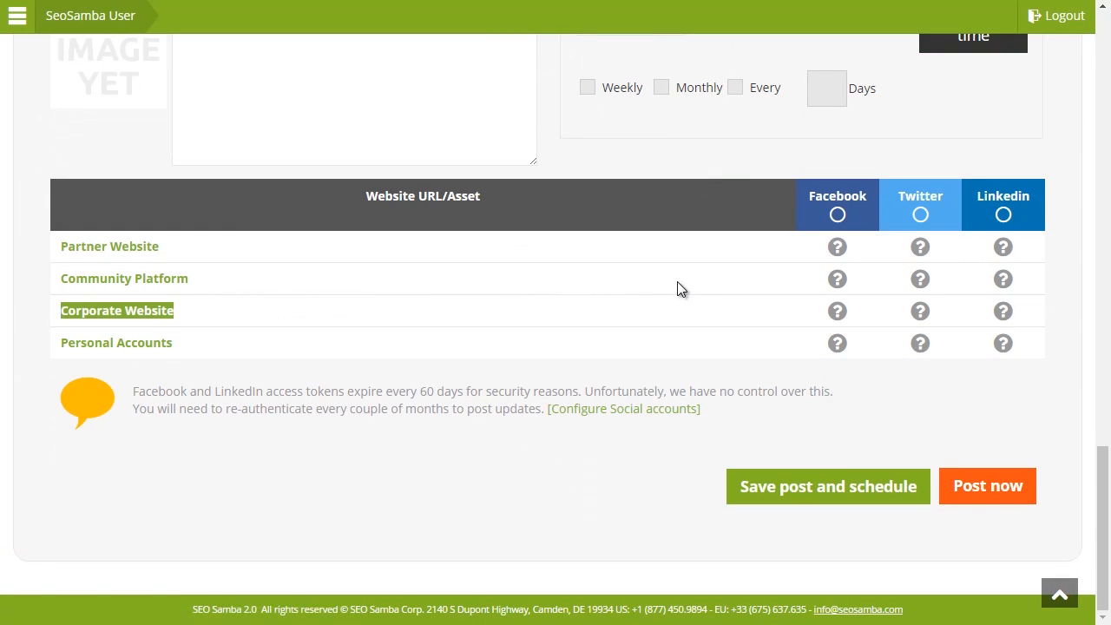
mouse_move(836, 310)
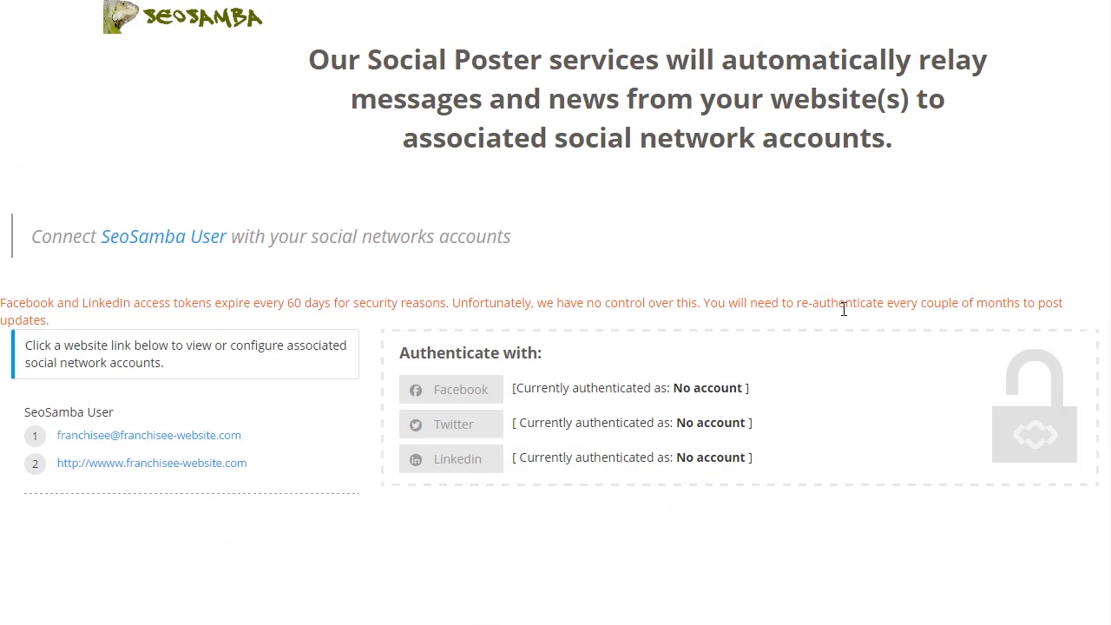
mouse_move(135, 319)
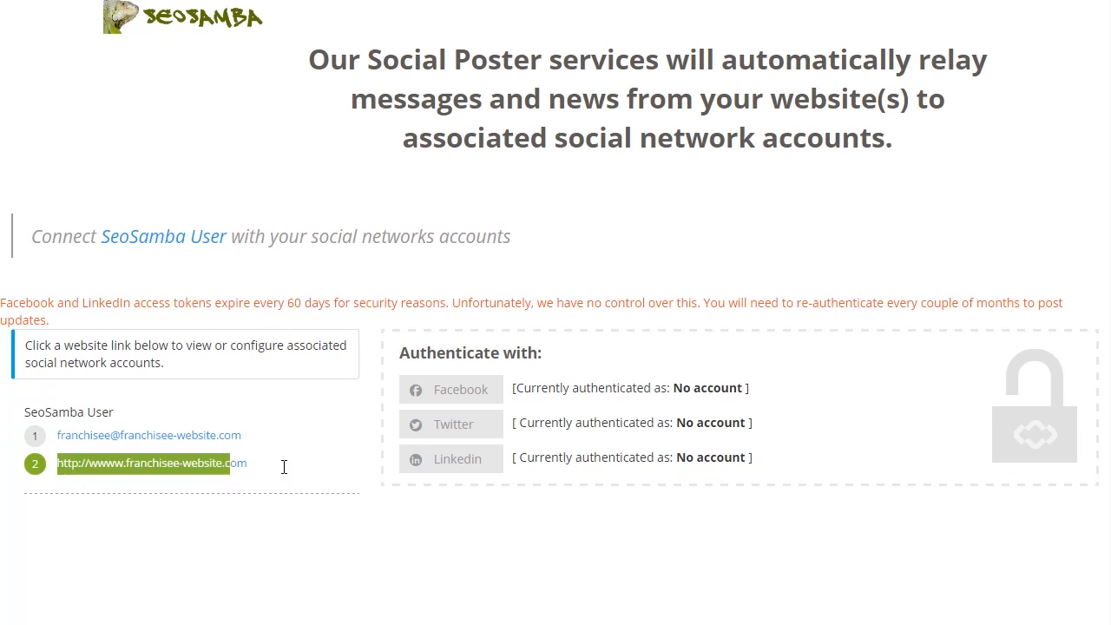
mouse_move(450, 399)
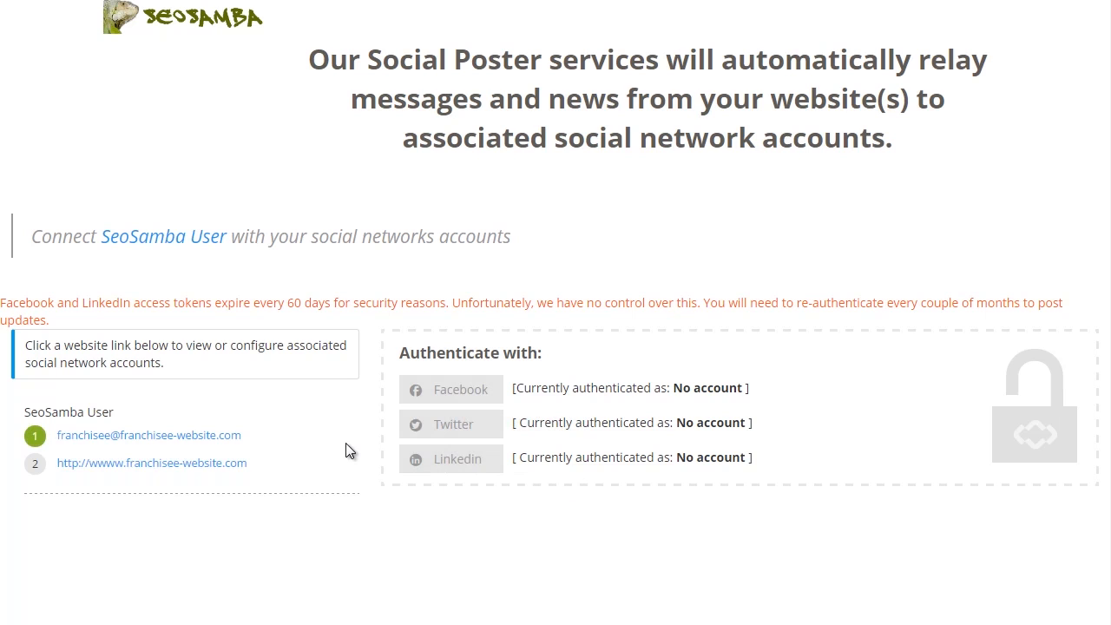
mouse_move(452, 400)
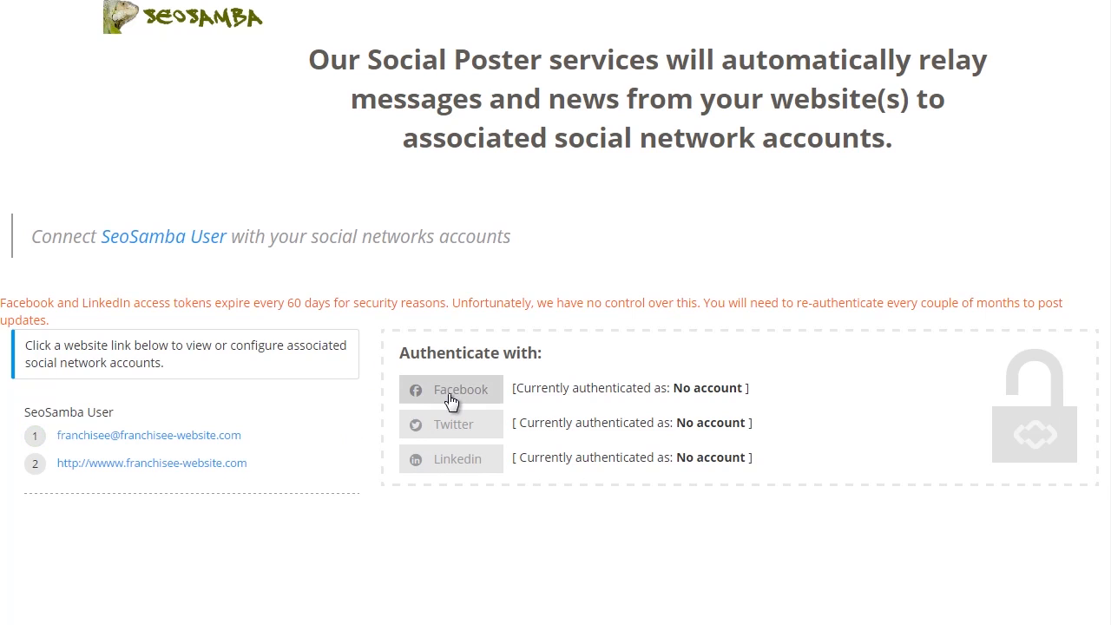
mouse_move(451, 389)
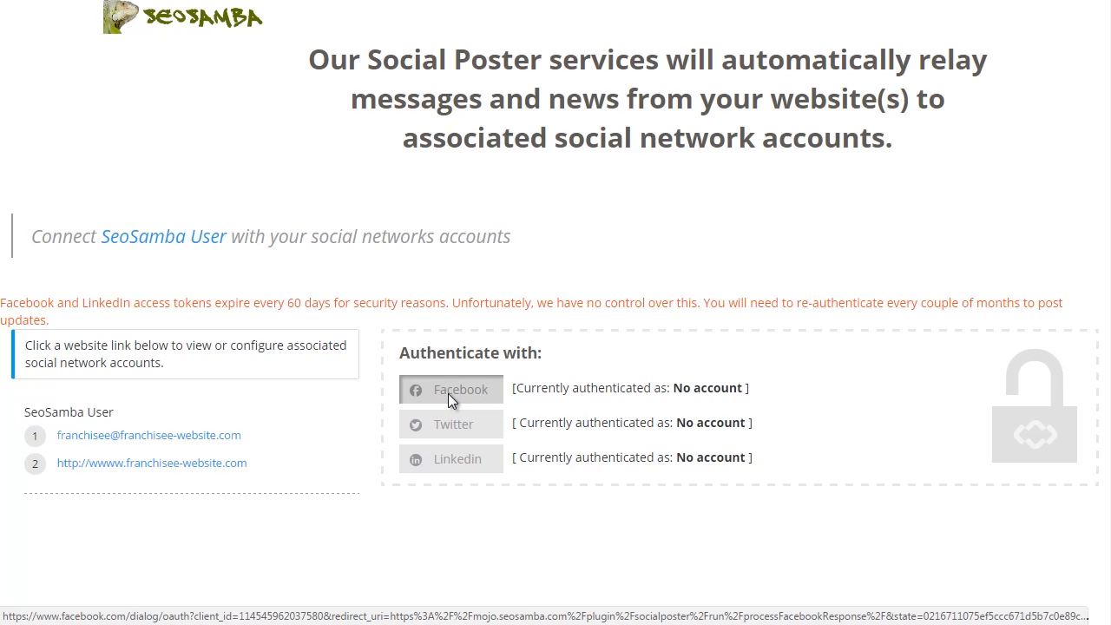
click(451, 389)
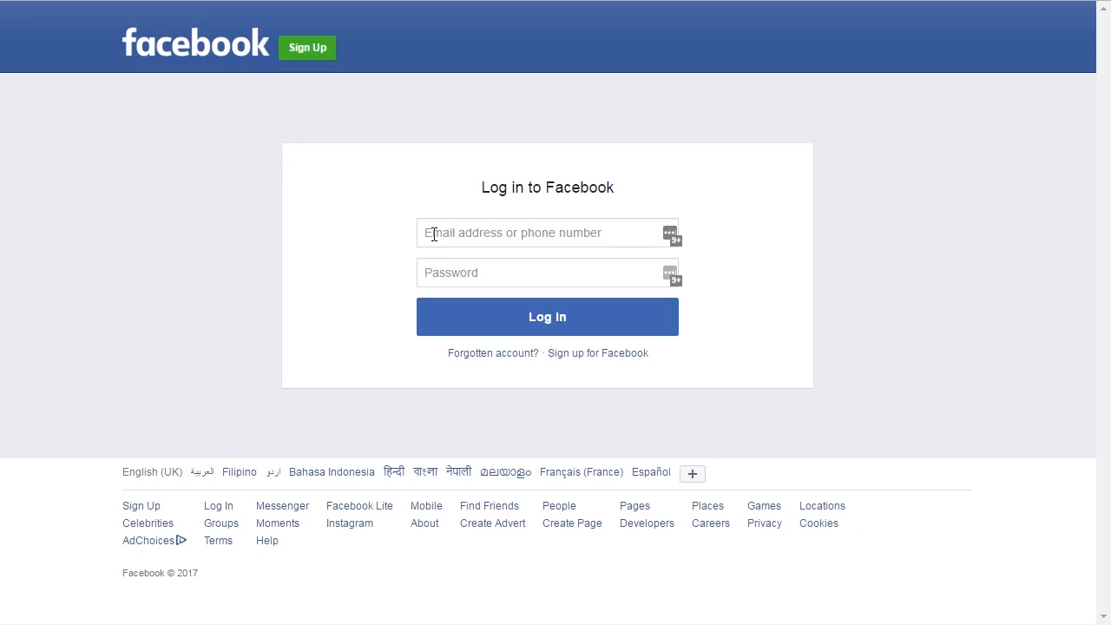
text(franchisee@franchisee-website.com)
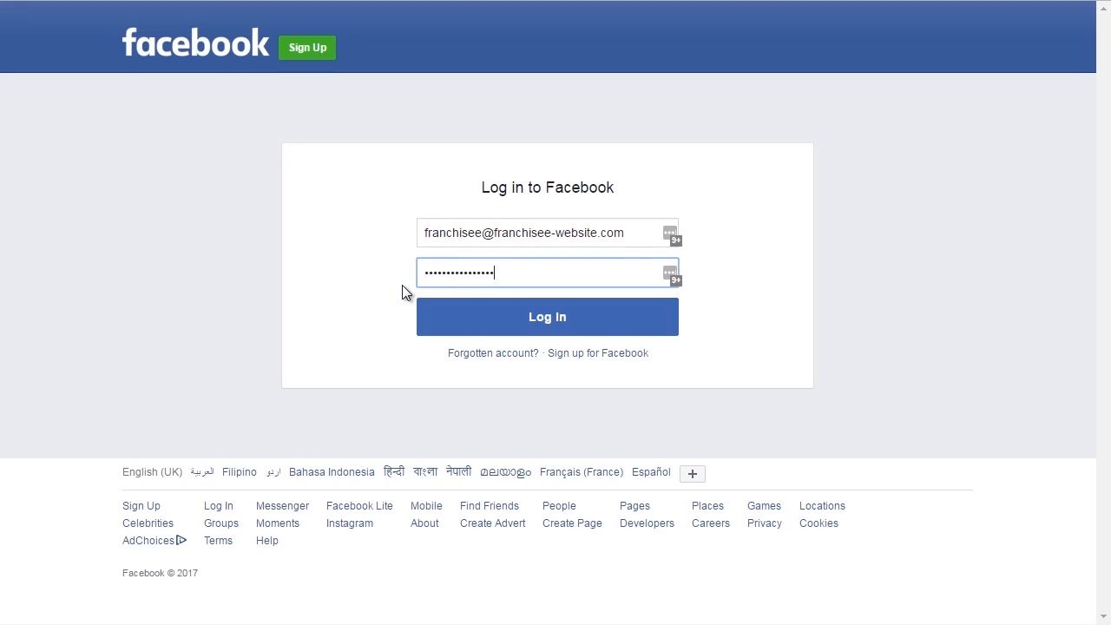
click(547, 316)
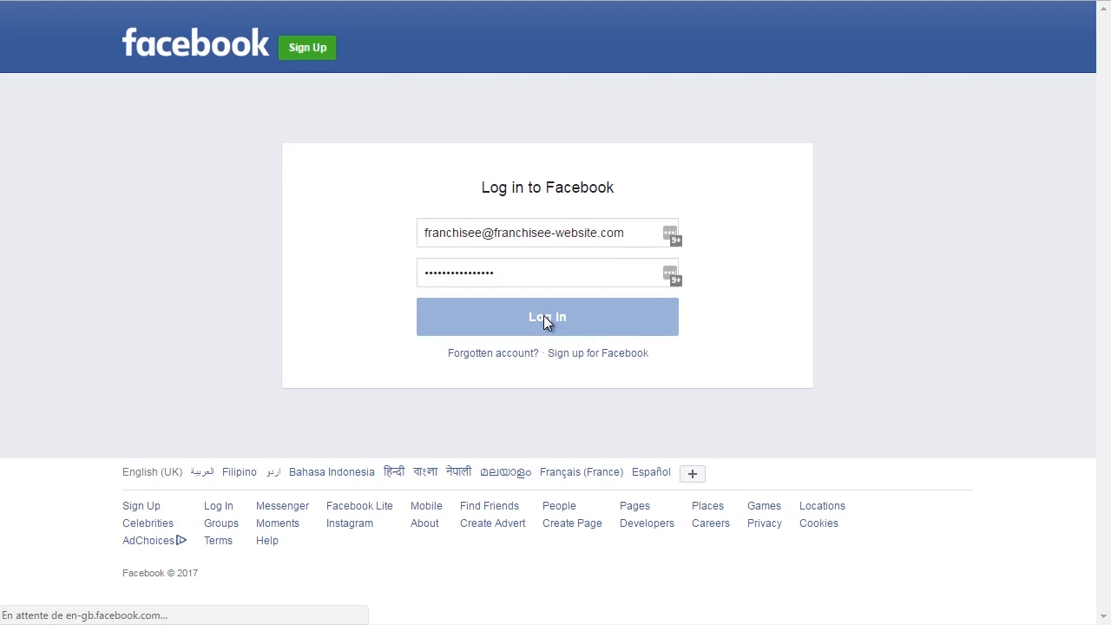
click(547, 316)
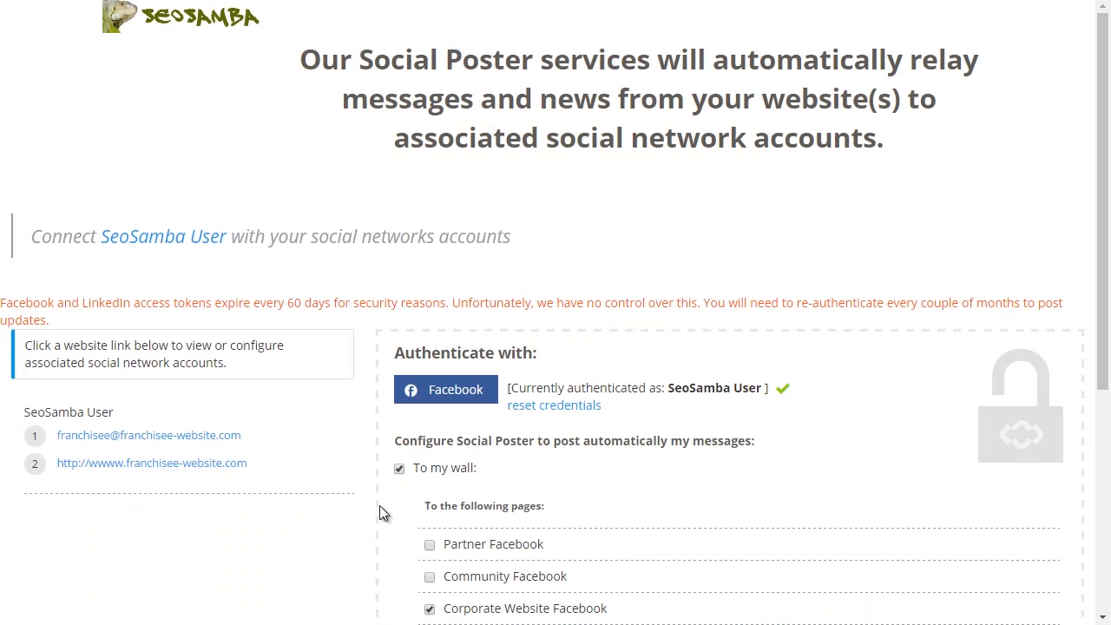
Review the Social Poster settings and Corporate Website Facebook page option, then return to the dashboard
scroll(down, 3)
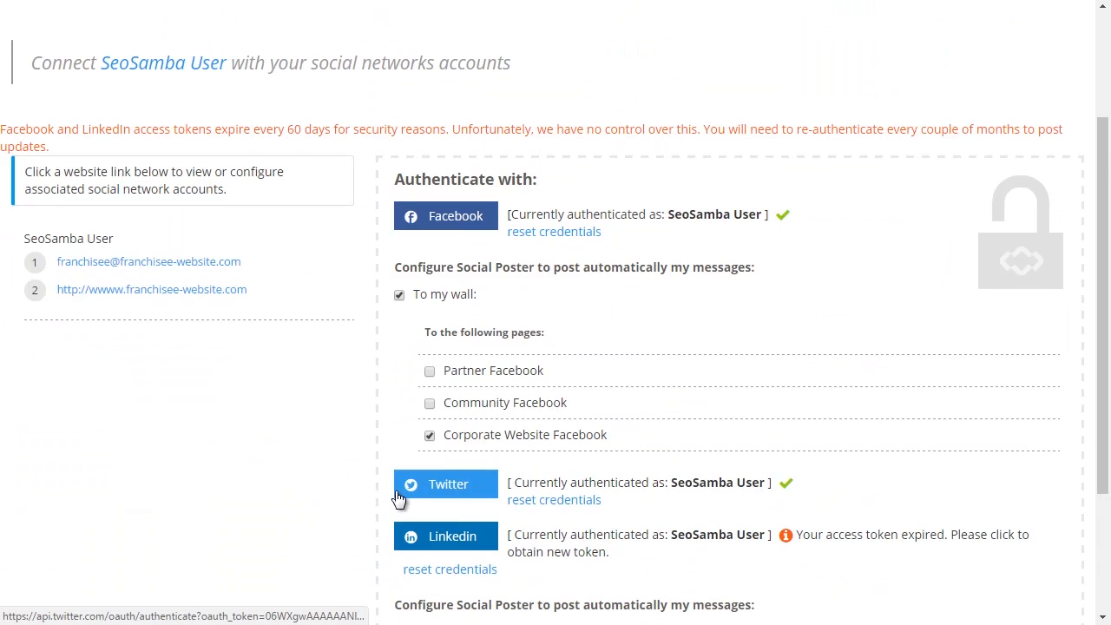
scroll(down, 3)
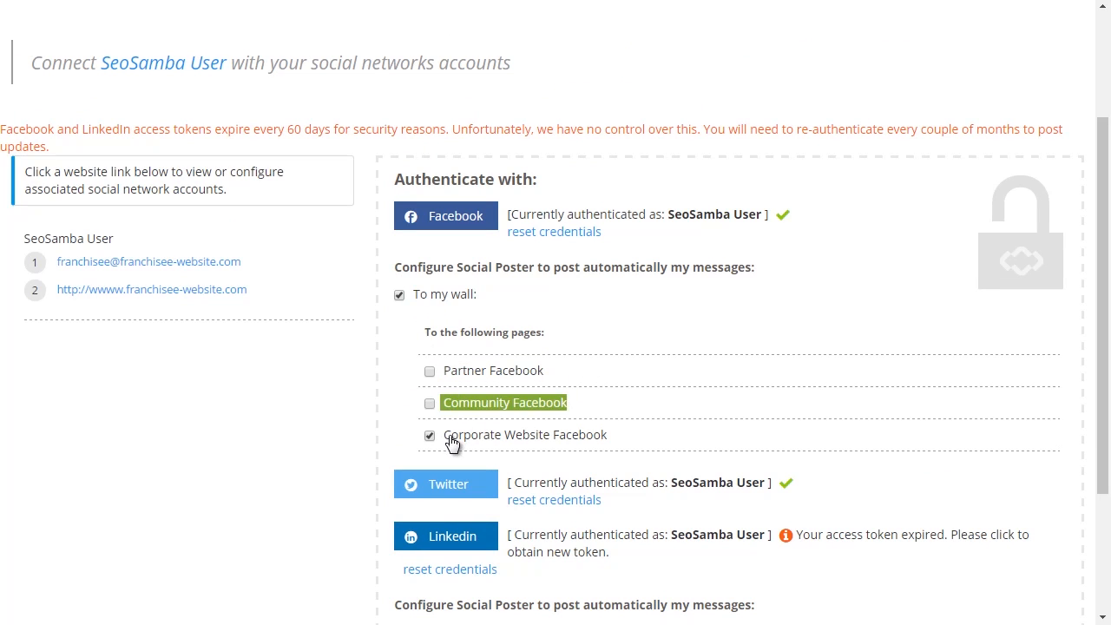
scroll(down, 3)
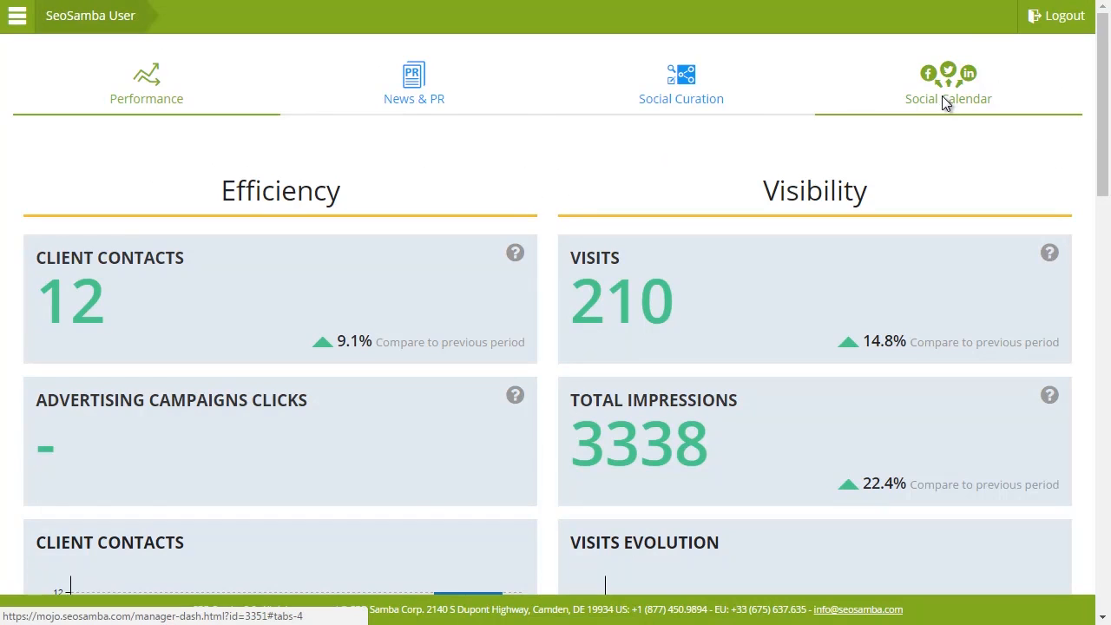
Go to the Social Calendar and its Create new post form for January 2017
click(947, 83)
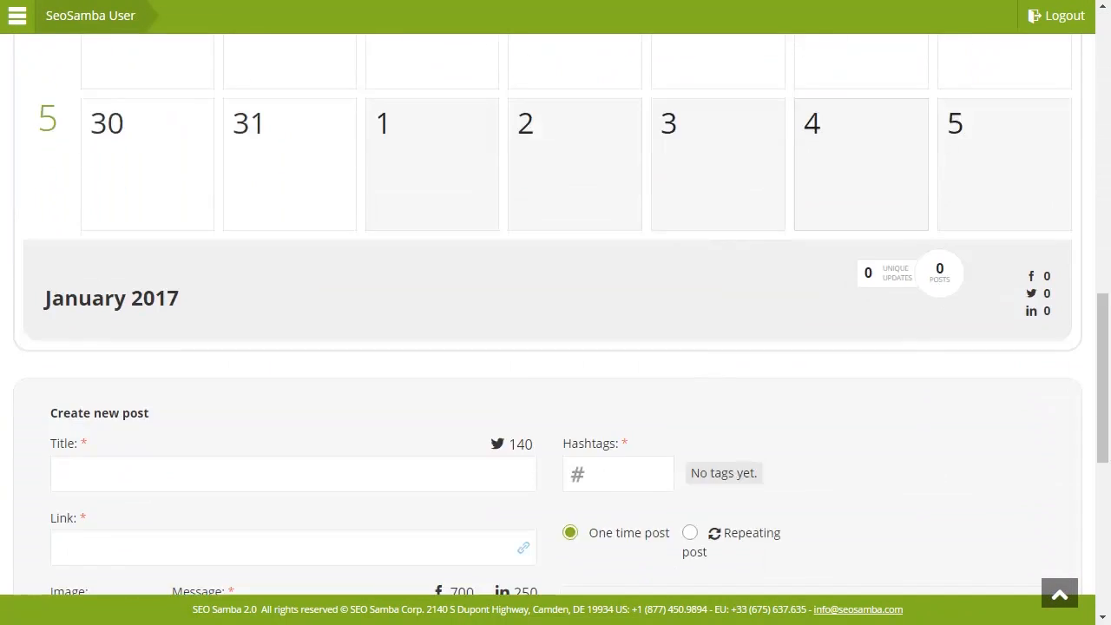
scroll(down, 3)
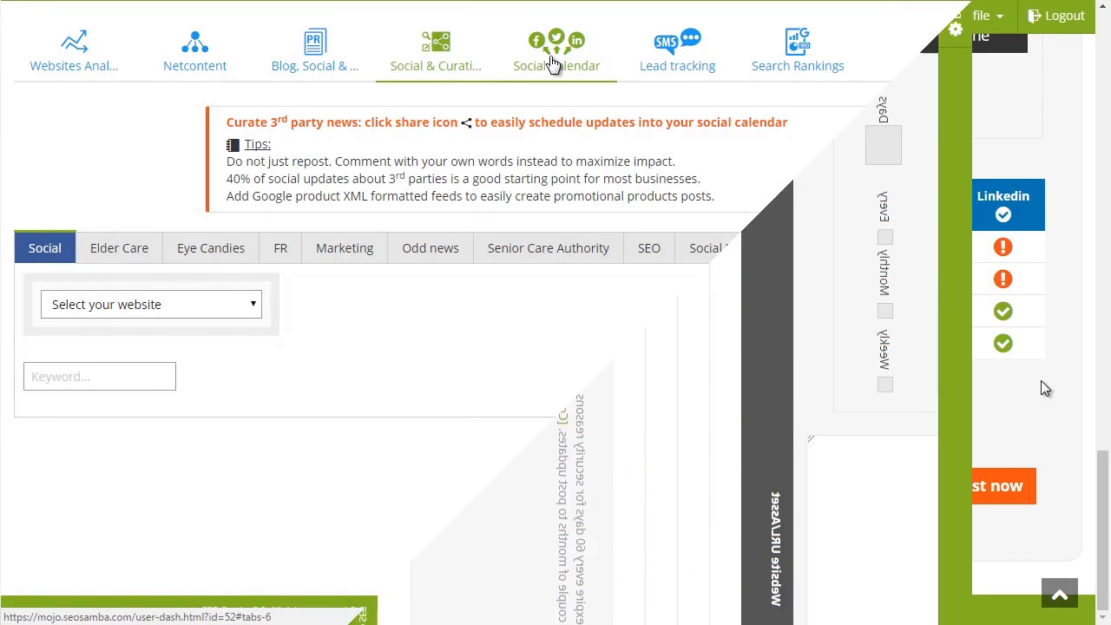
click(549, 49)
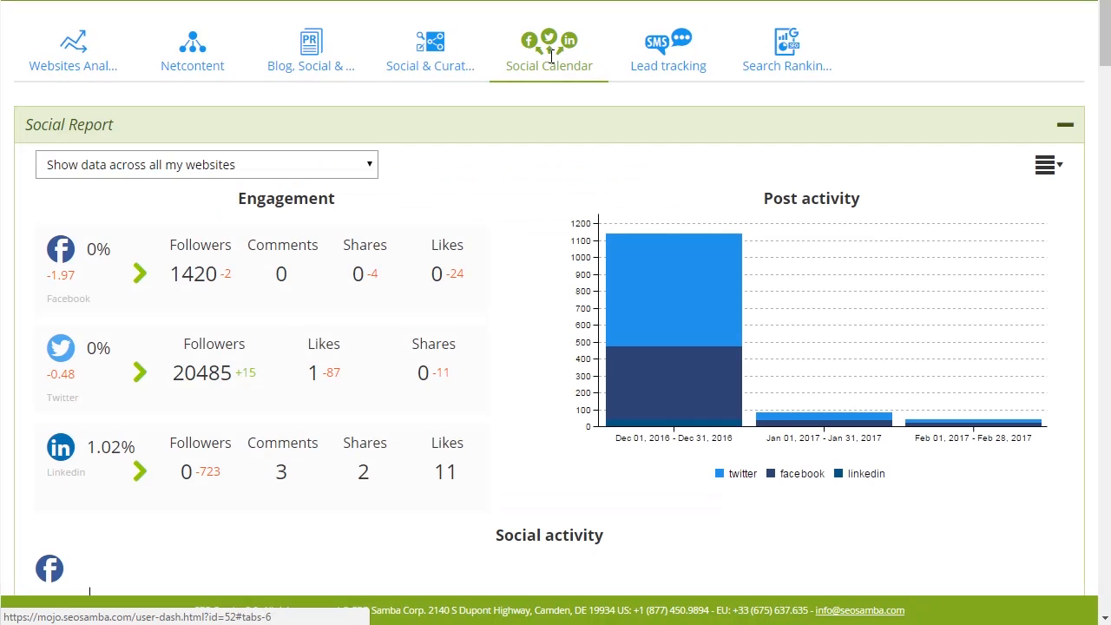
scroll(down, 3)
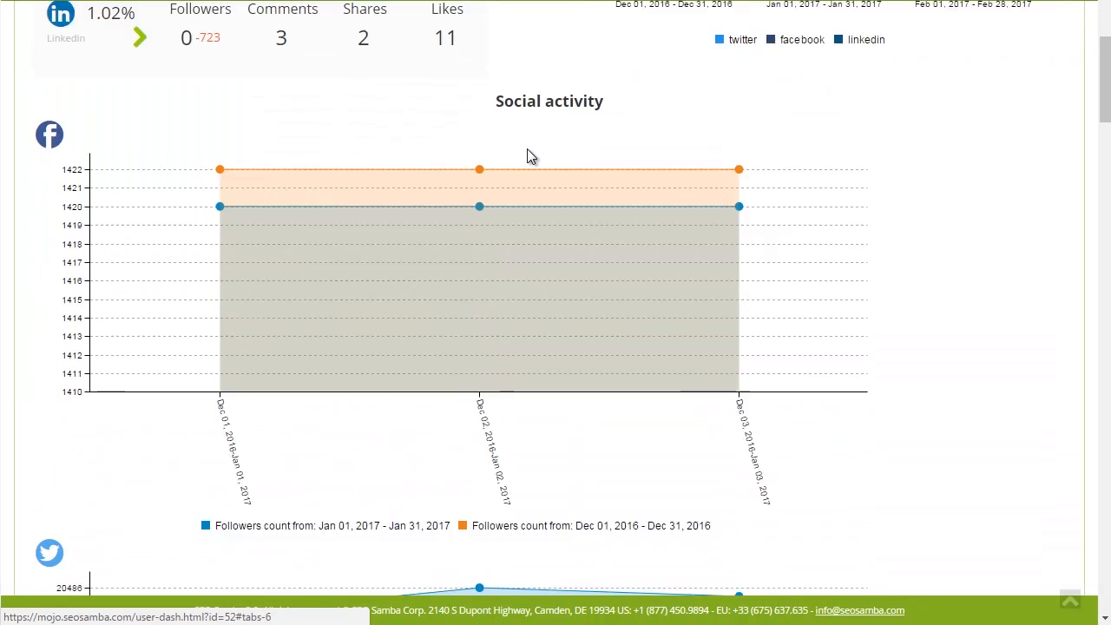
scroll(down, 3)
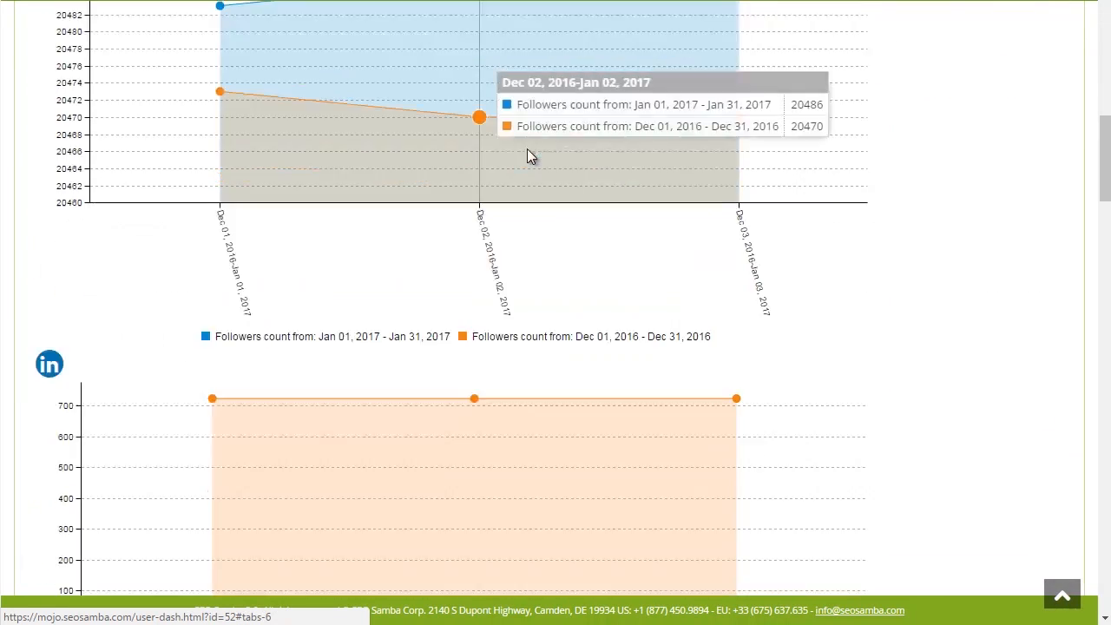
scroll(down, 3)
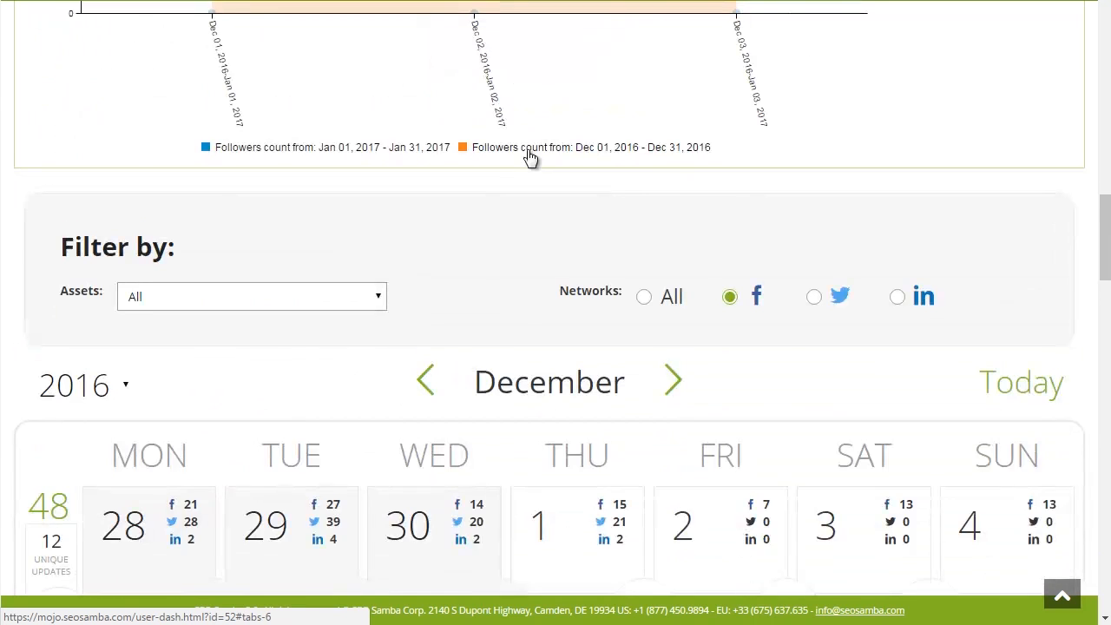
scroll(down, 3)
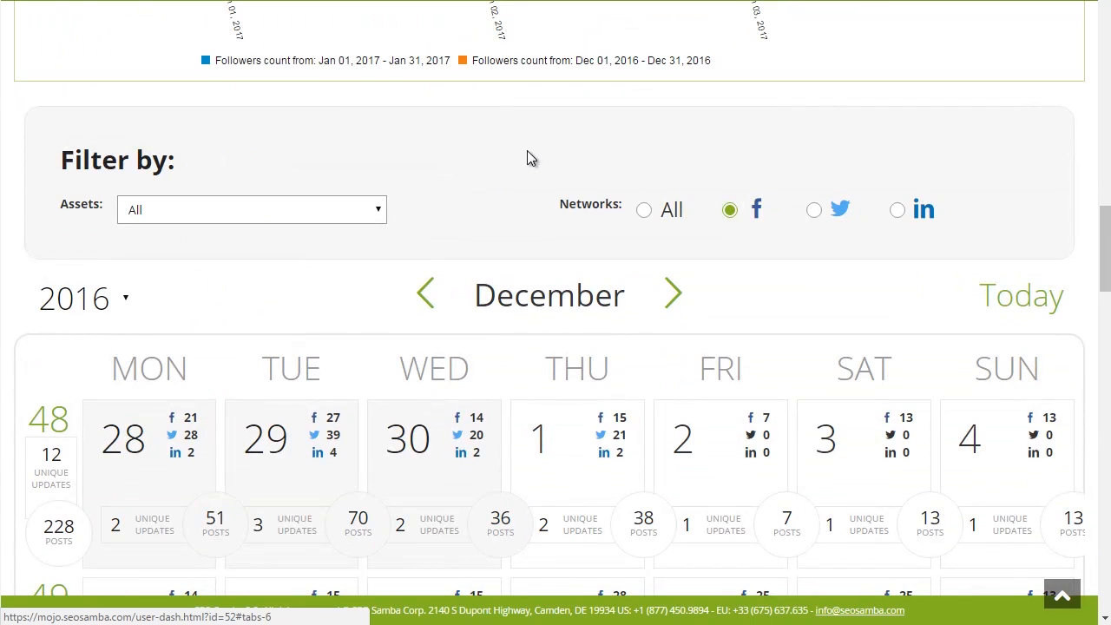
Keep the Assets filter on All for the December 2016 calendar
click(250, 208)
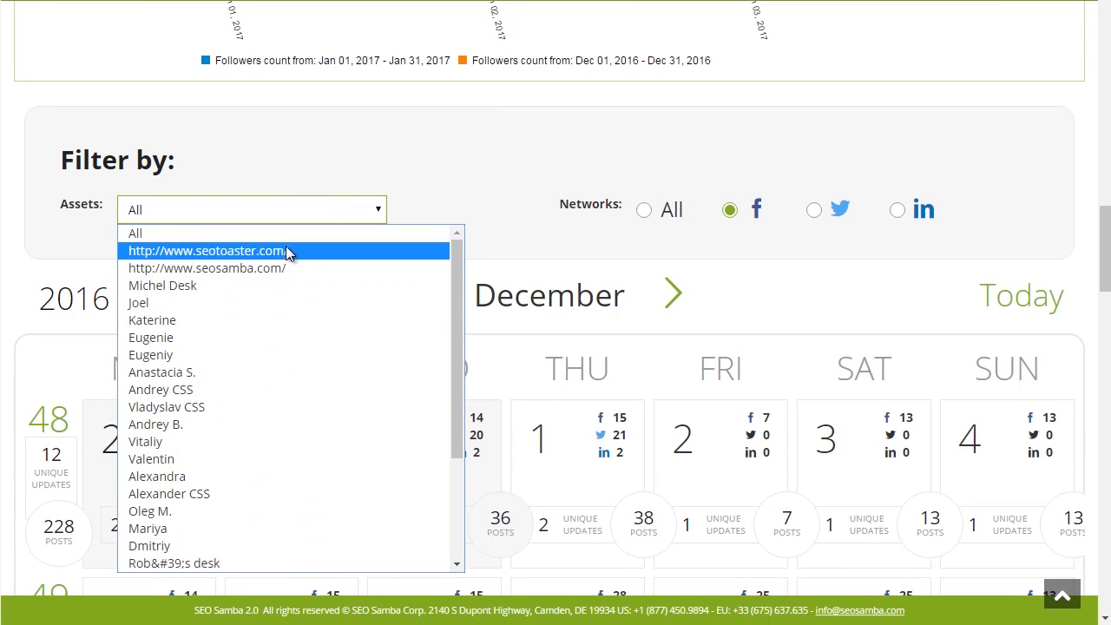
click(205, 267)
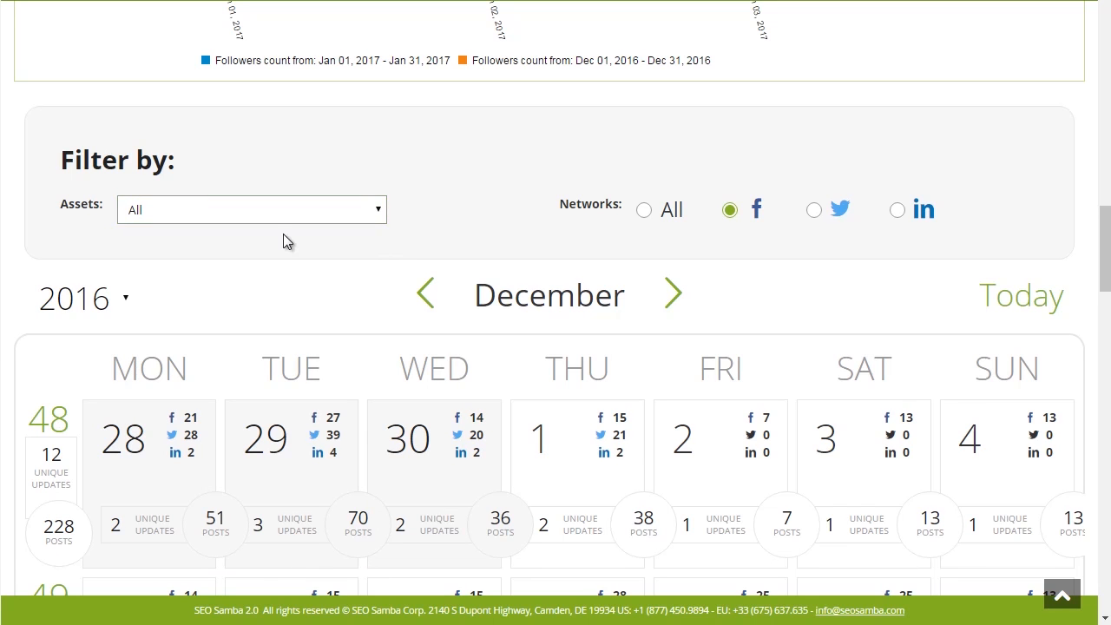
scroll(down, 3)
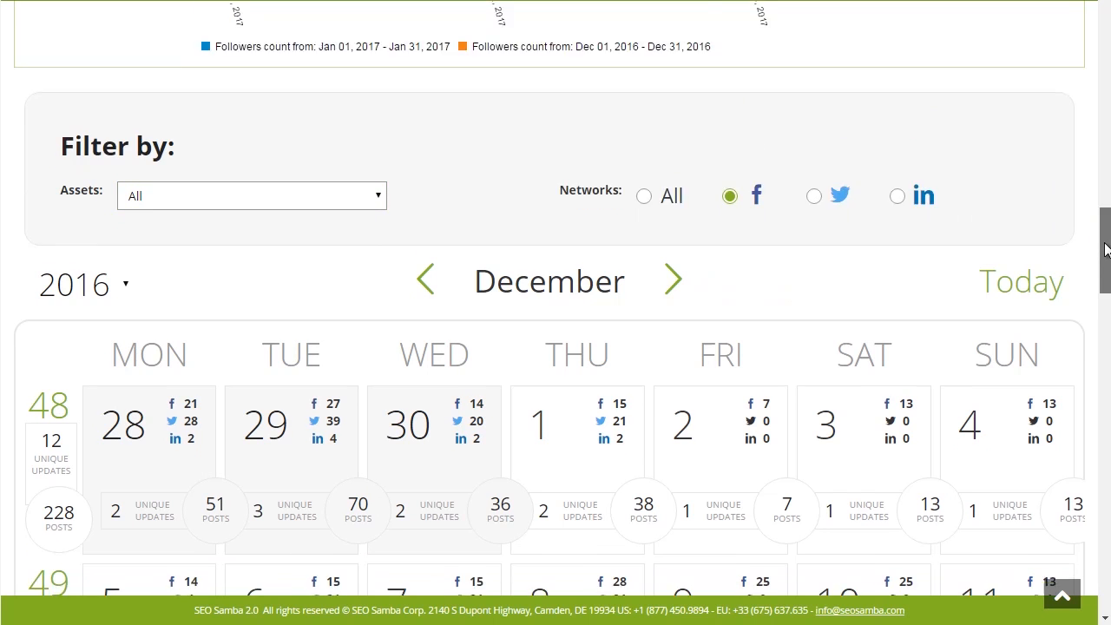
scroll(down, 3)
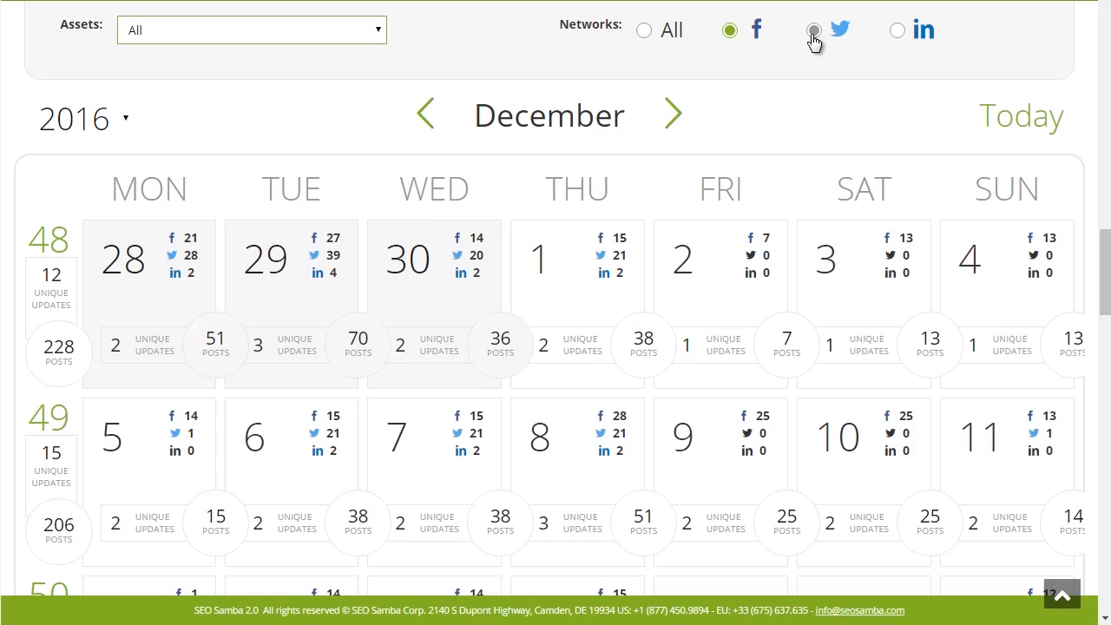
View Twitter and LinkedIn post counts, then switch the calendar back to all networks
click(812, 31)
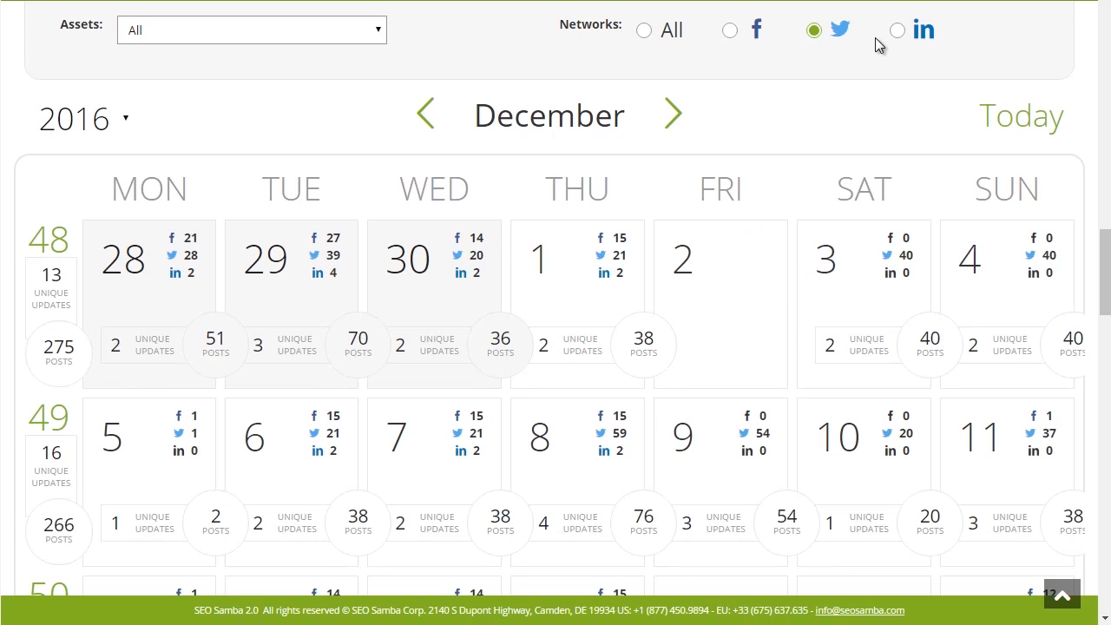
click(896, 31)
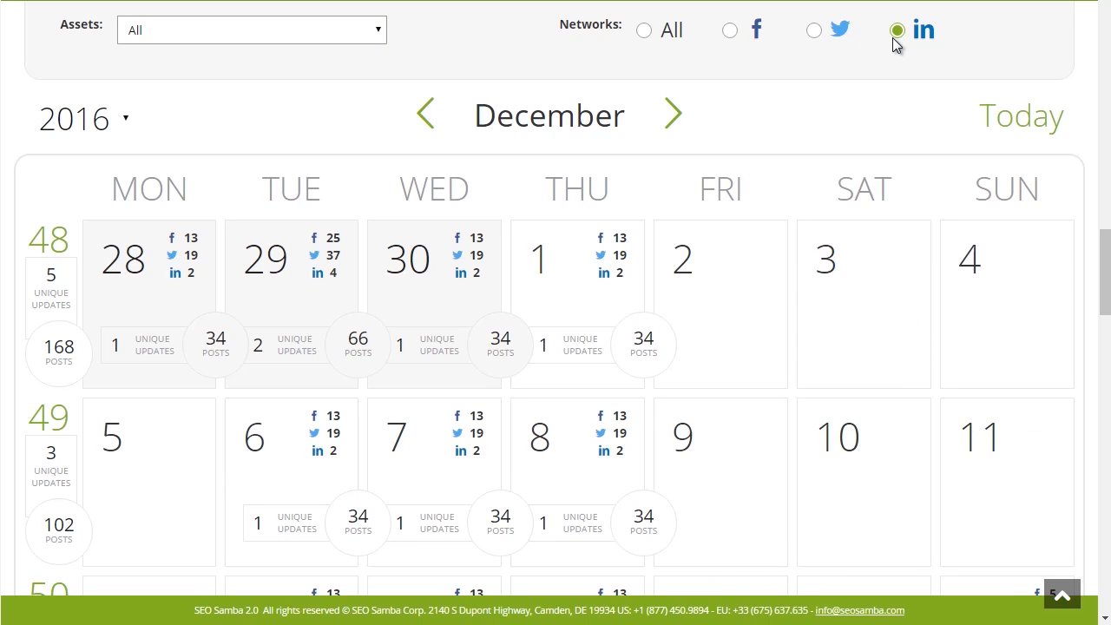
click(644, 31)
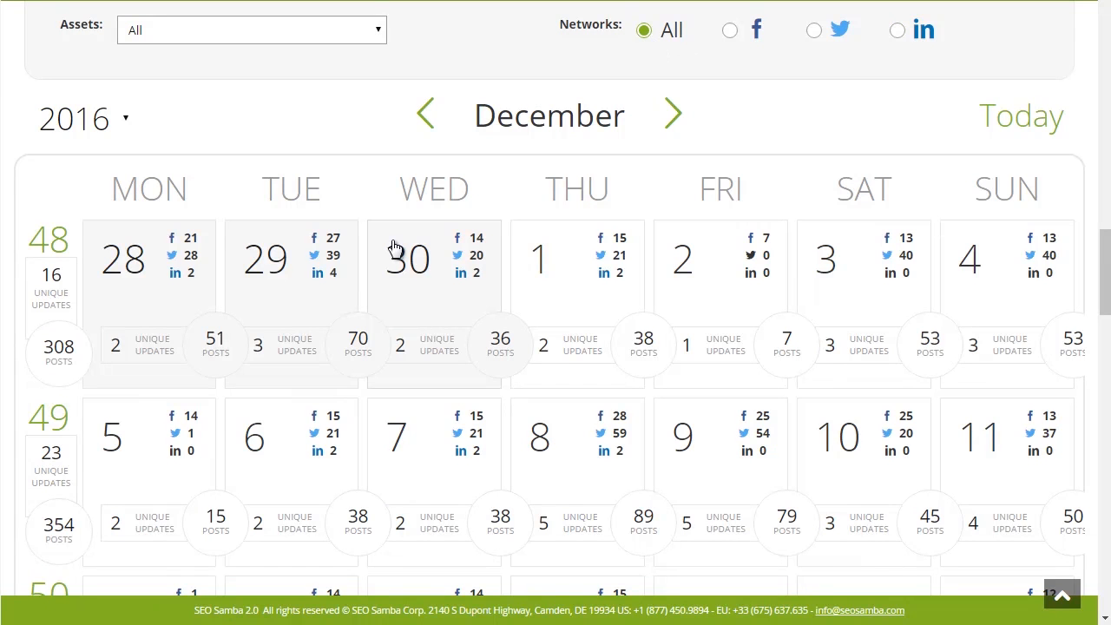
scroll(down, 3)
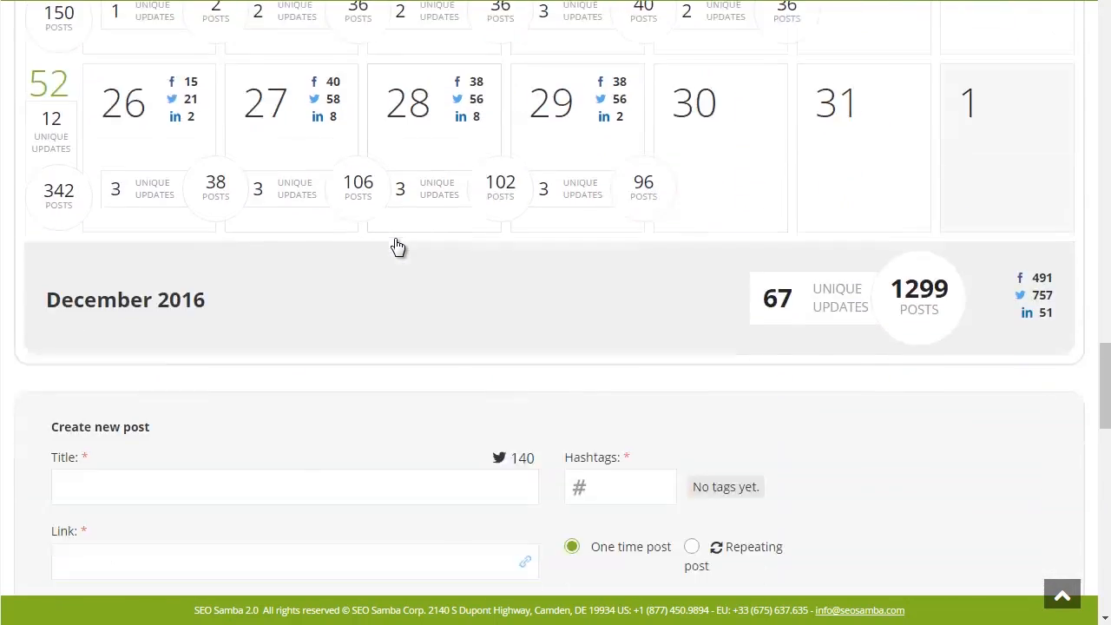
scroll(down, 3)
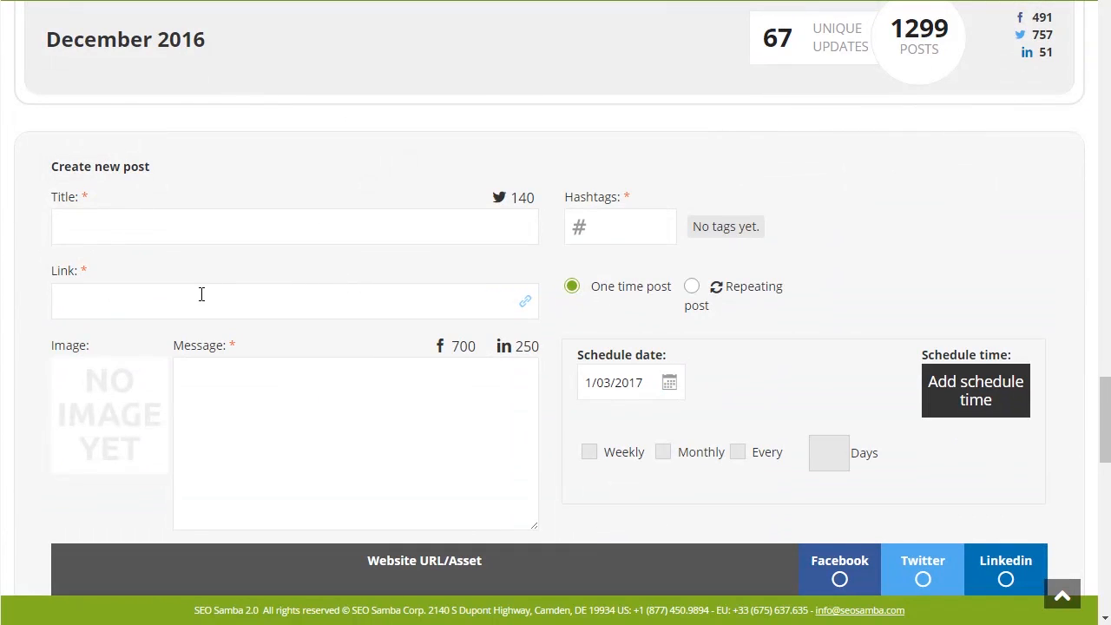
text(Insert your social post title here)
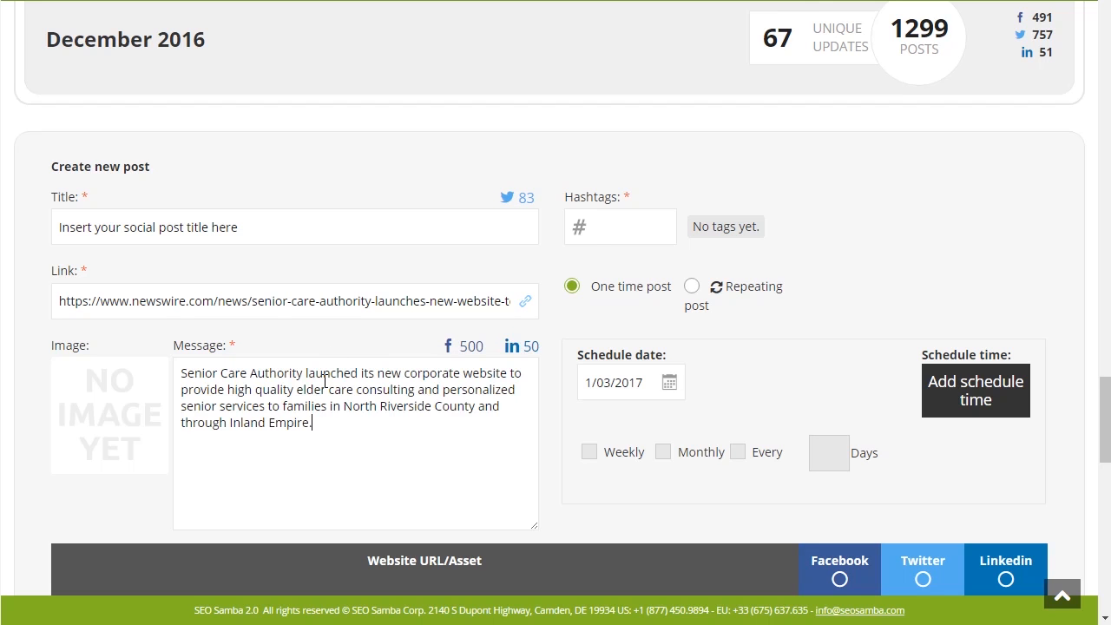
text(seniorcare)
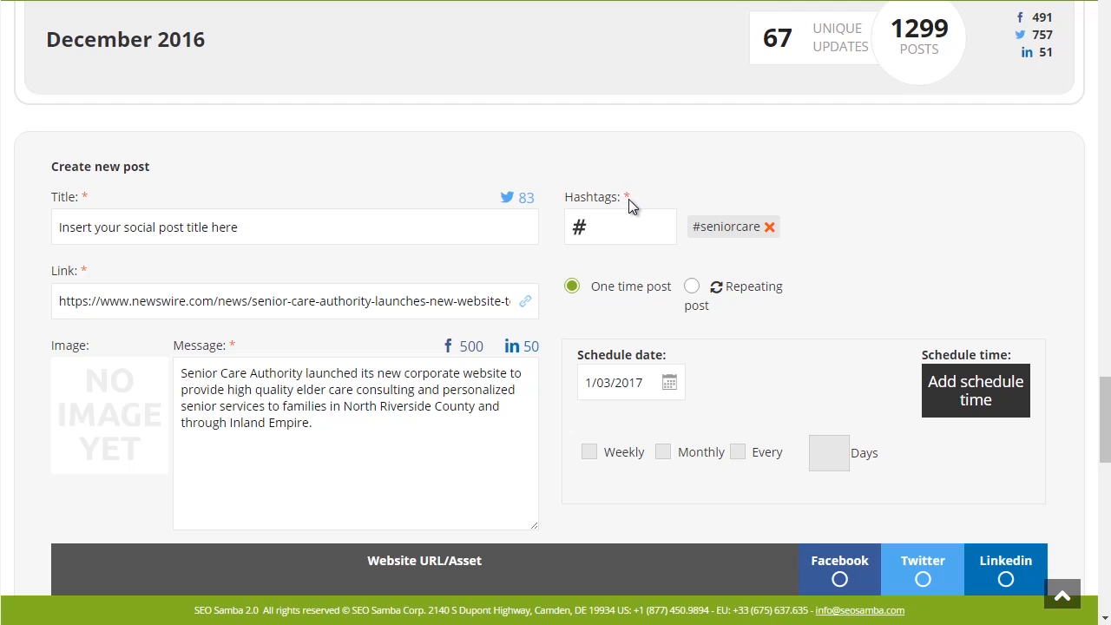
mouse_move(627, 200)
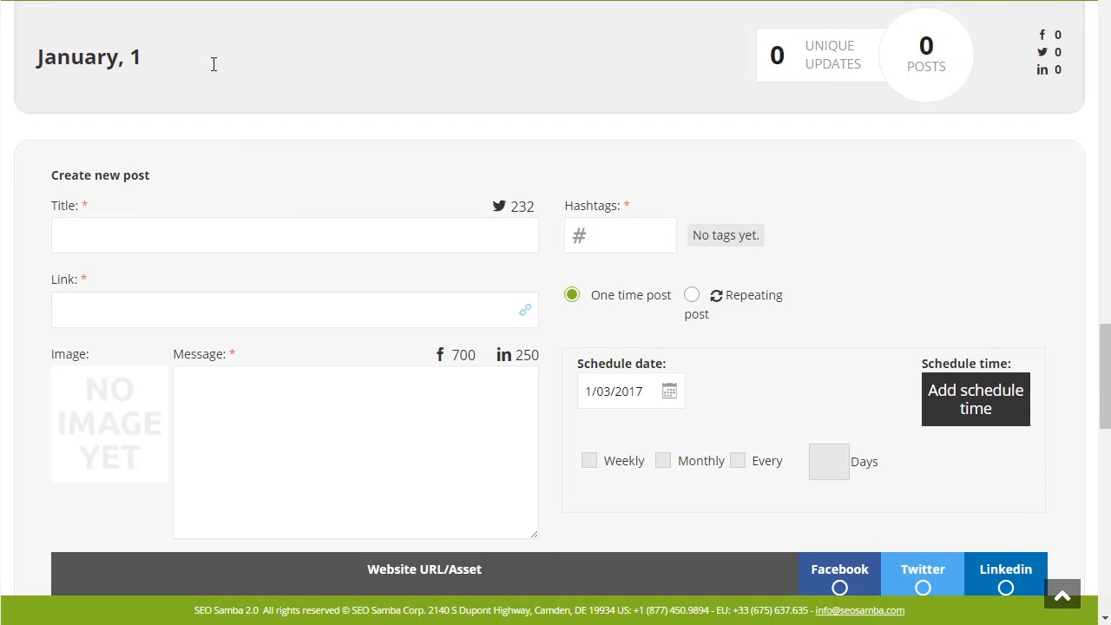
text(http://www.seosamba.com/)
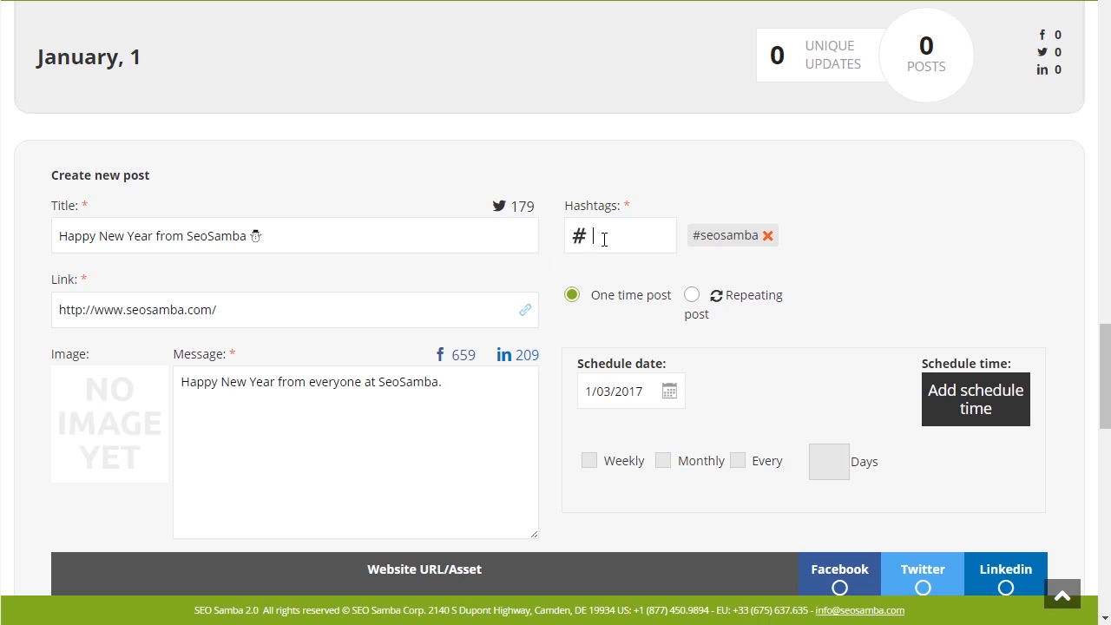
Attach the greeting image, schedule 12:00 pm and 06:00 pm, and save the Happy New Year post
click(109, 424)
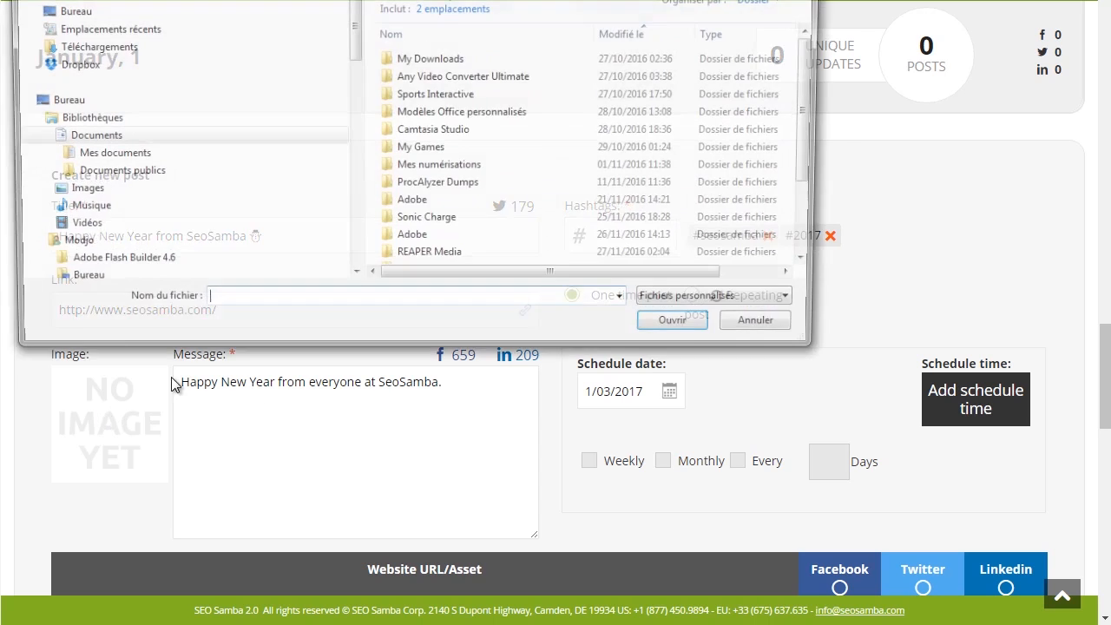
click(753, 319)
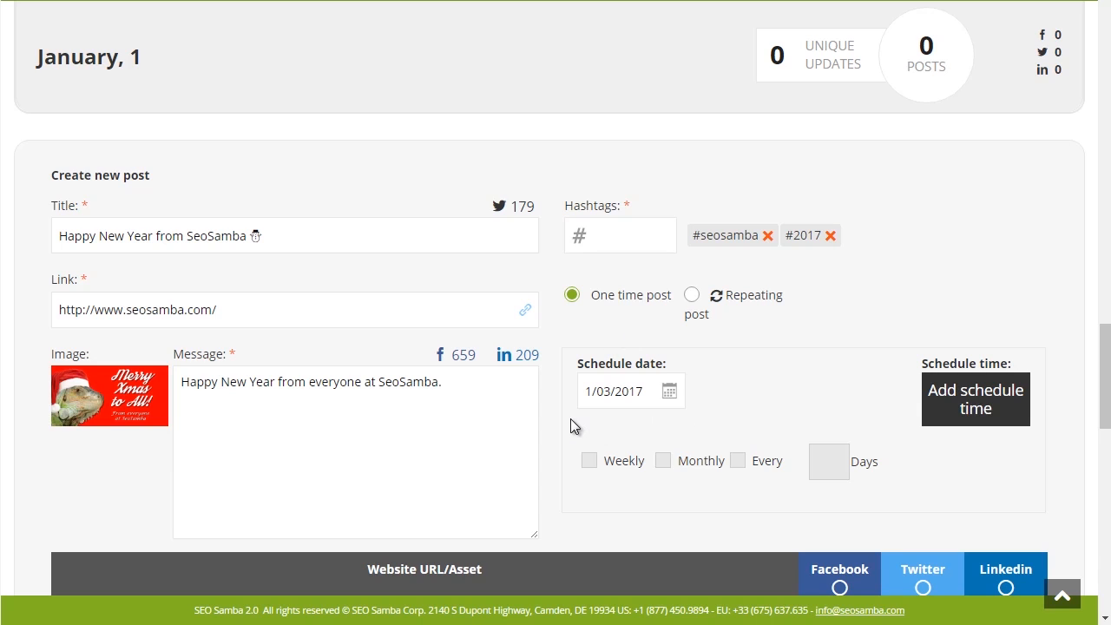
click(976, 397)
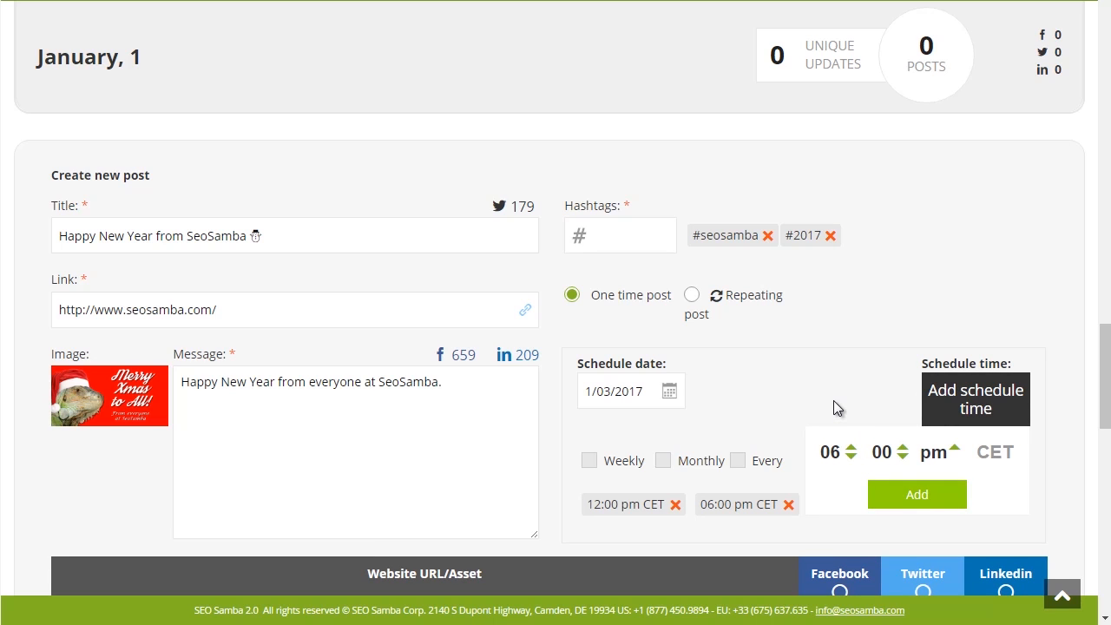
click(670, 389)
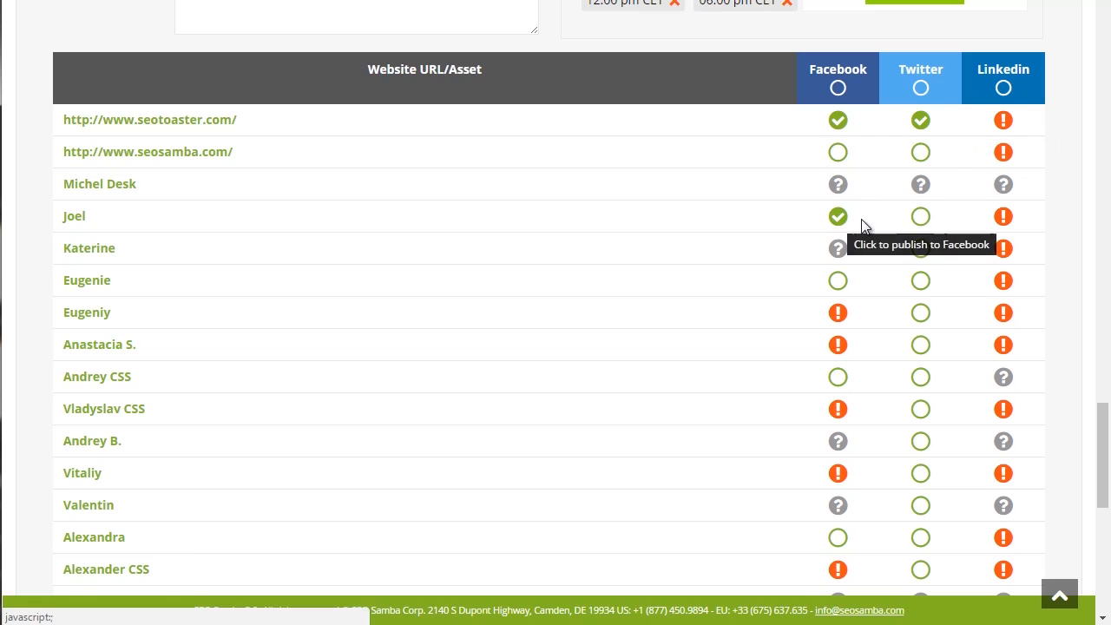
scroll(down, 3)
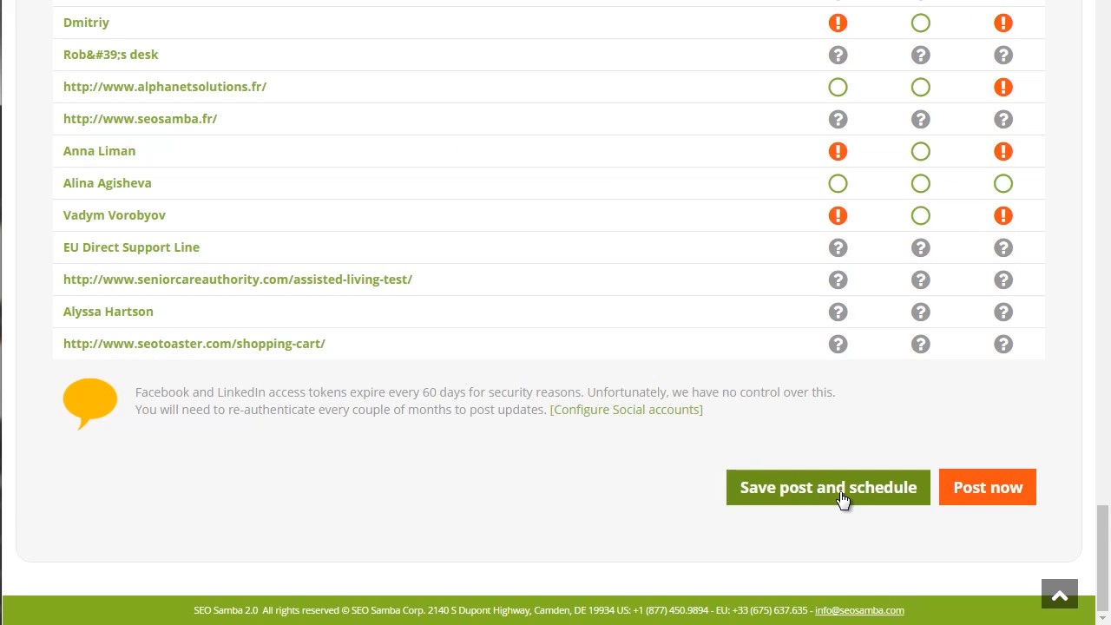
click(827, 486)
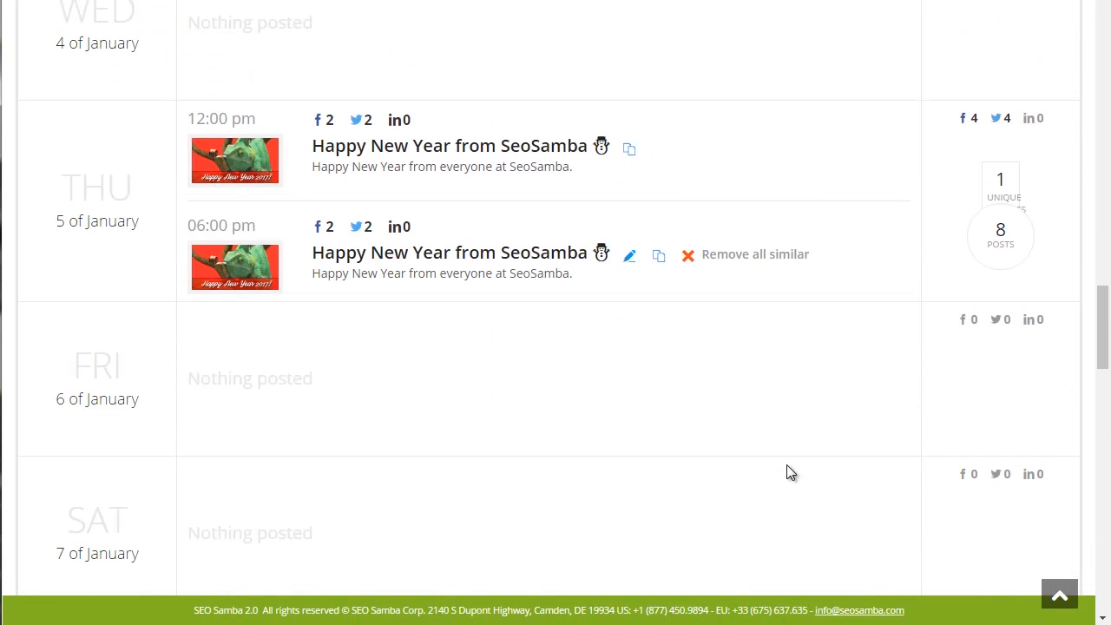
mouse_move(531, 330)
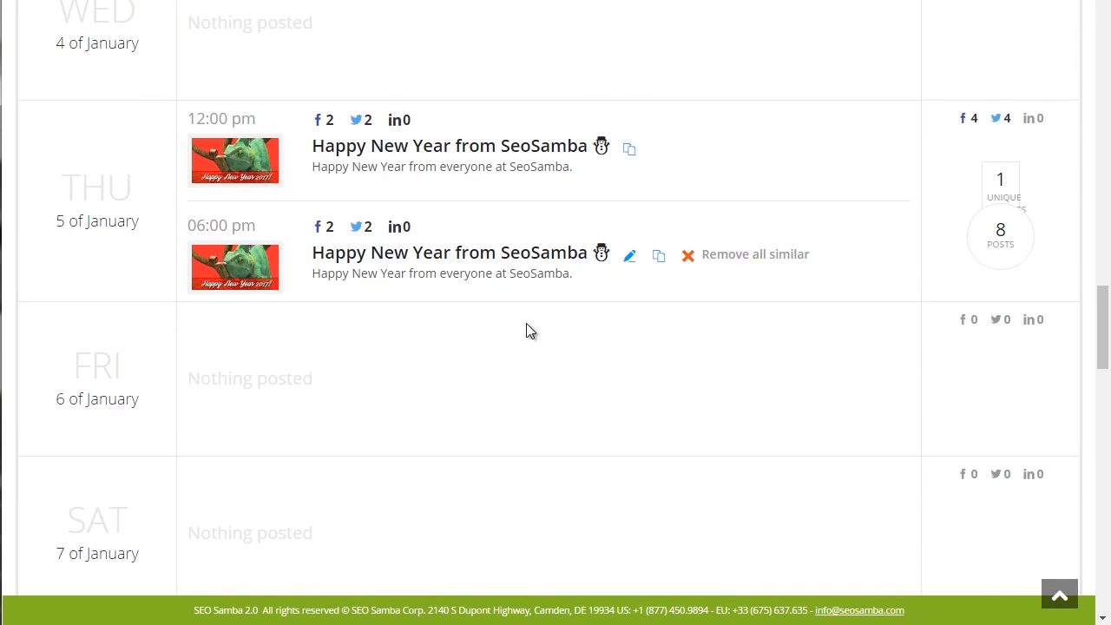
mouse_move(656, 311)
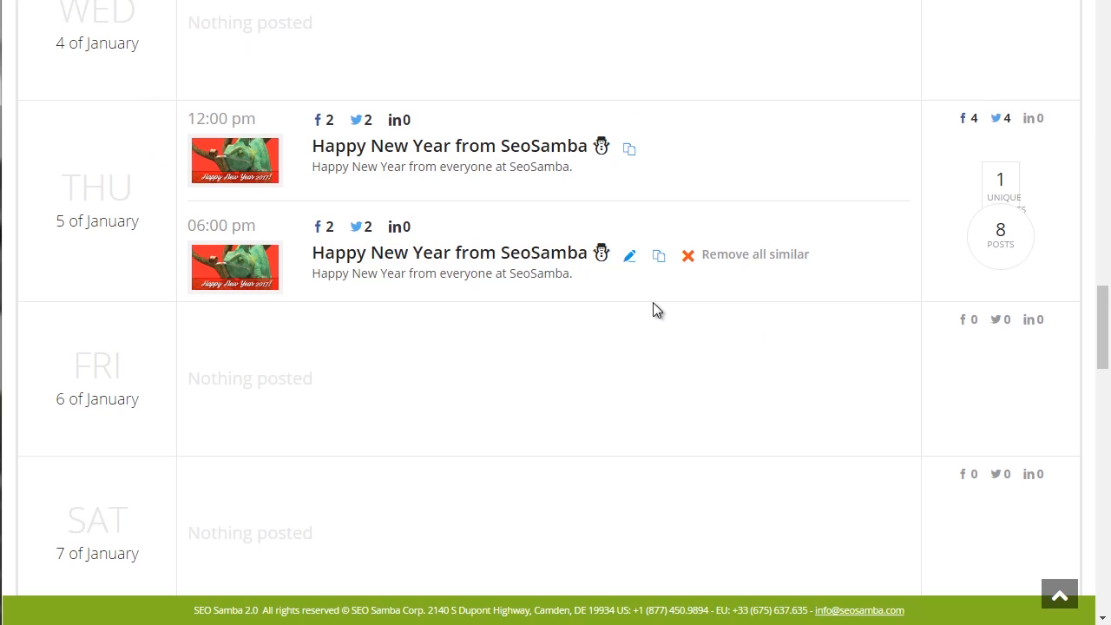
mouse_move(705, 321)
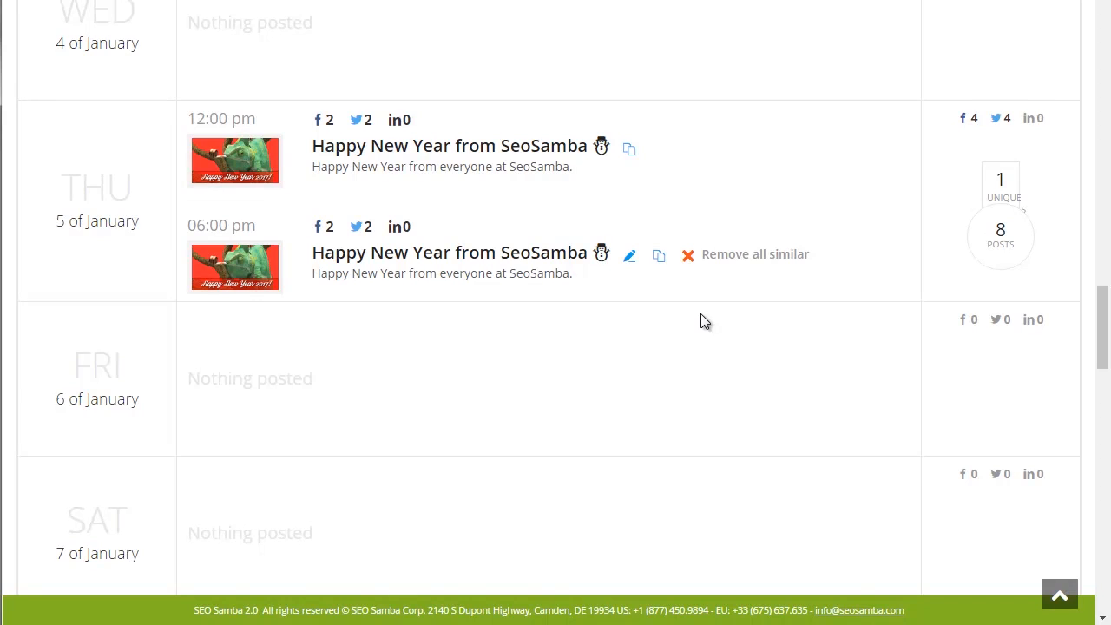
mouse_move(670, 269)
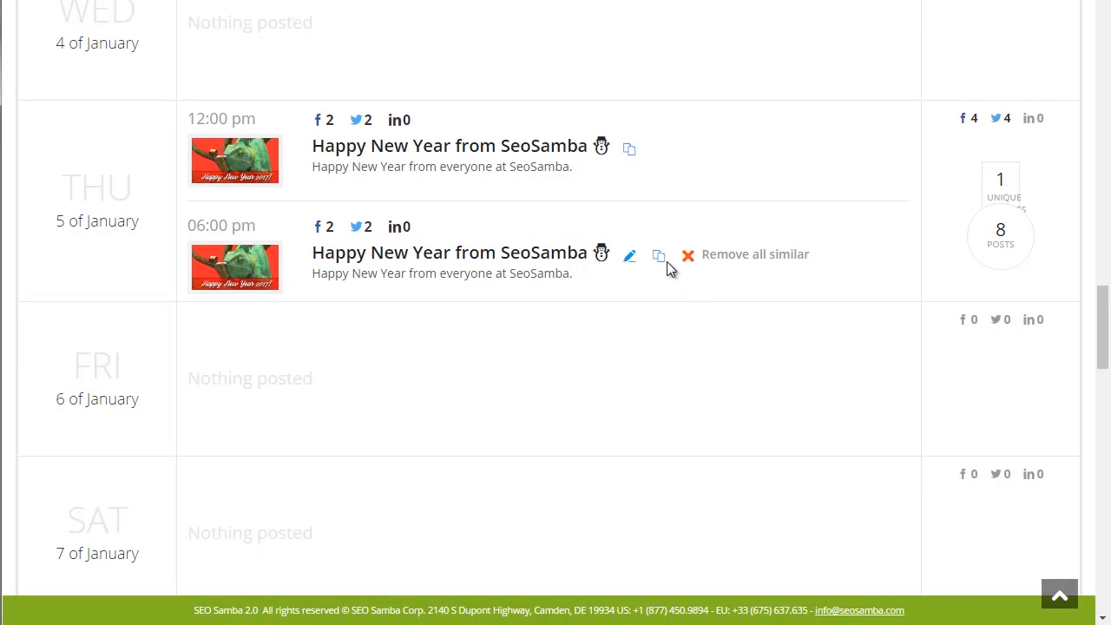
mouse_move(660, 257)
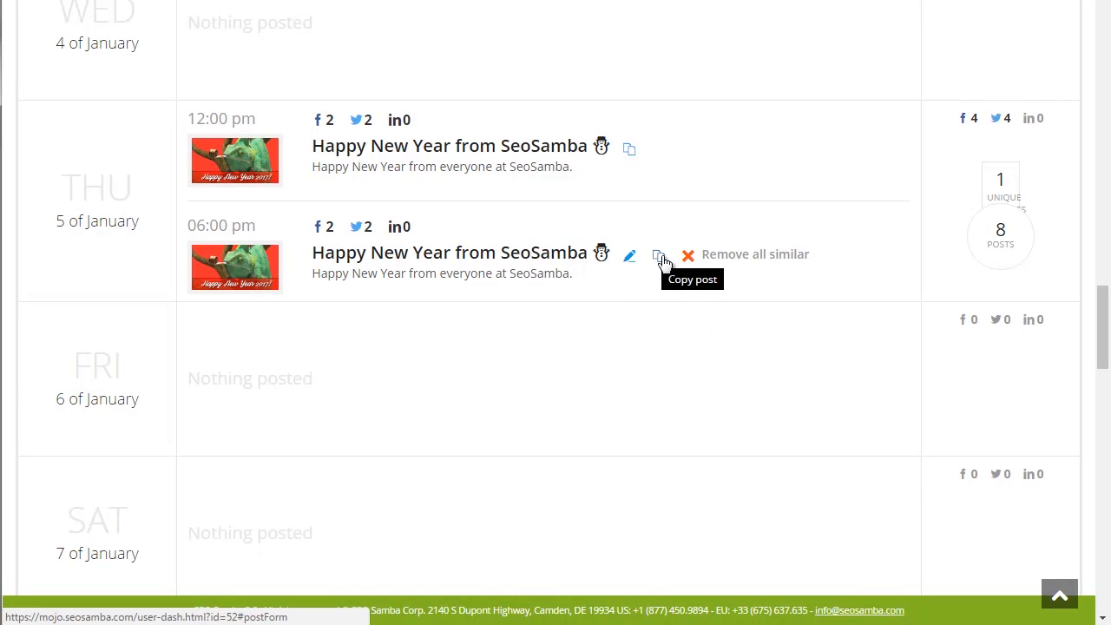
click(660, 257)
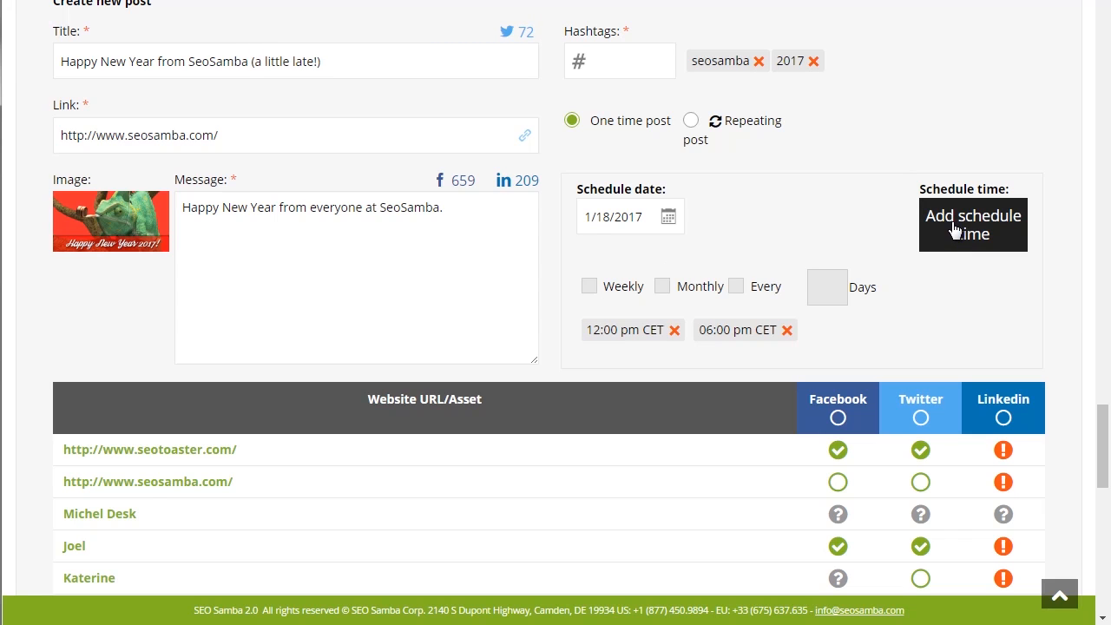
Schedule the copied 'Happy New Year from SeoSamba (a little late!)' post for 1/18/2017 and save it
click(972, 224)
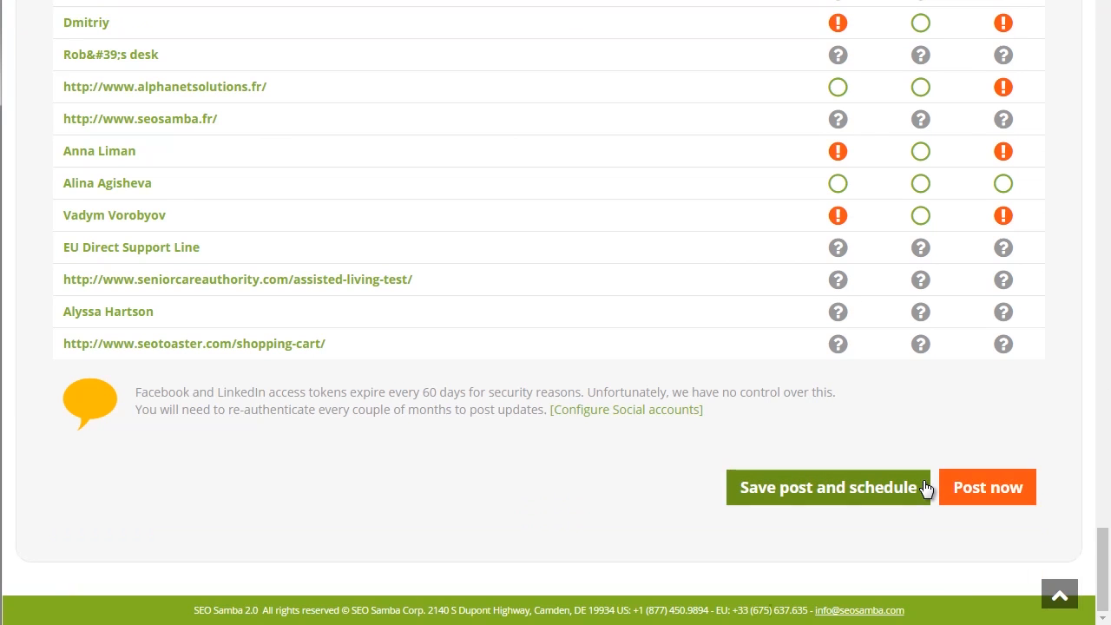
click(986, 486)
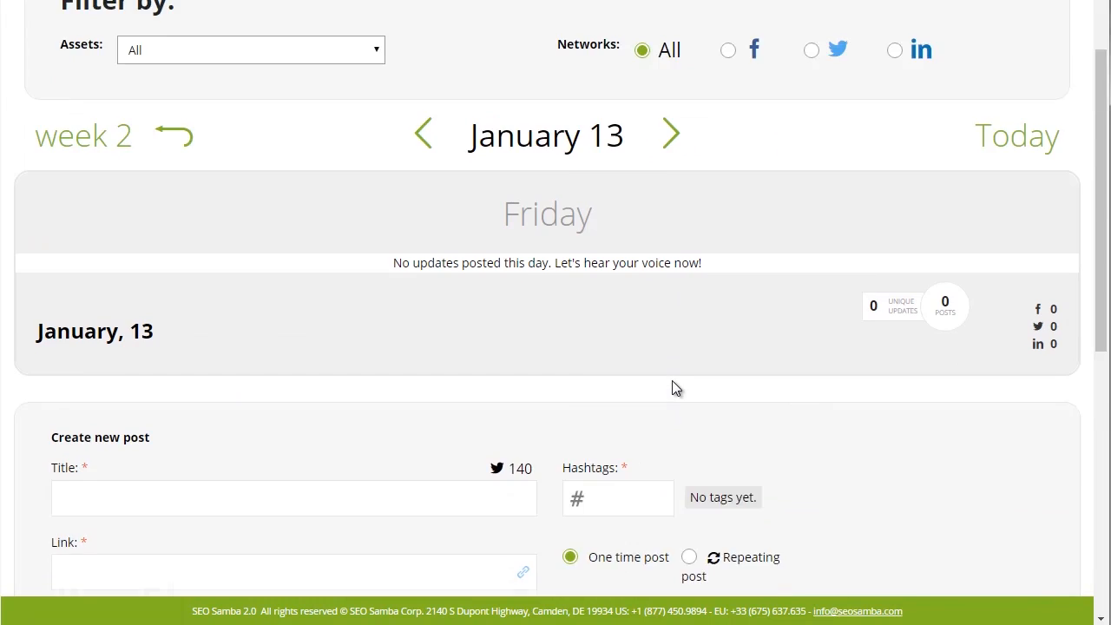
Add #agingboomers and set the Senior Care Weekly News Digest to repeat weekly on Fridays until 2/13/2017
scroll(down, 3)
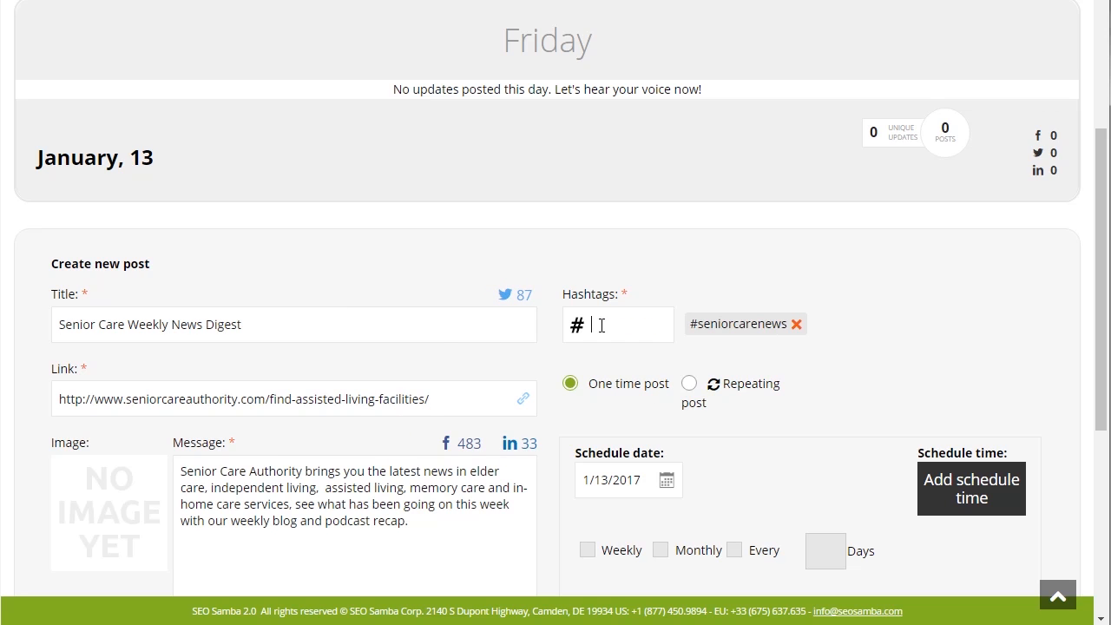
text(agingboomers)
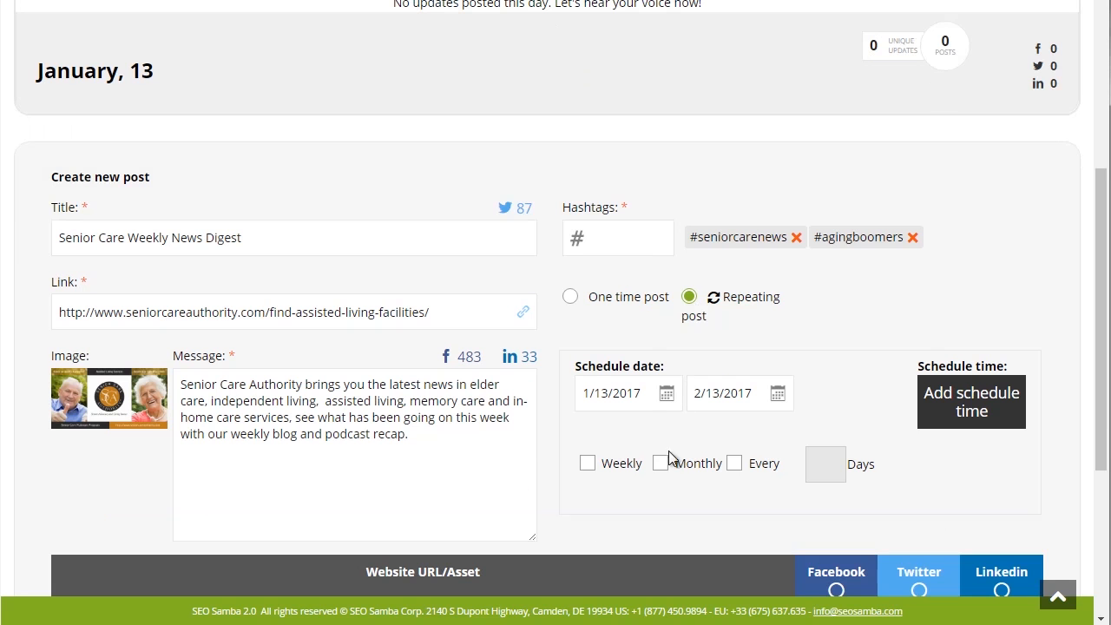
click(660, 462)
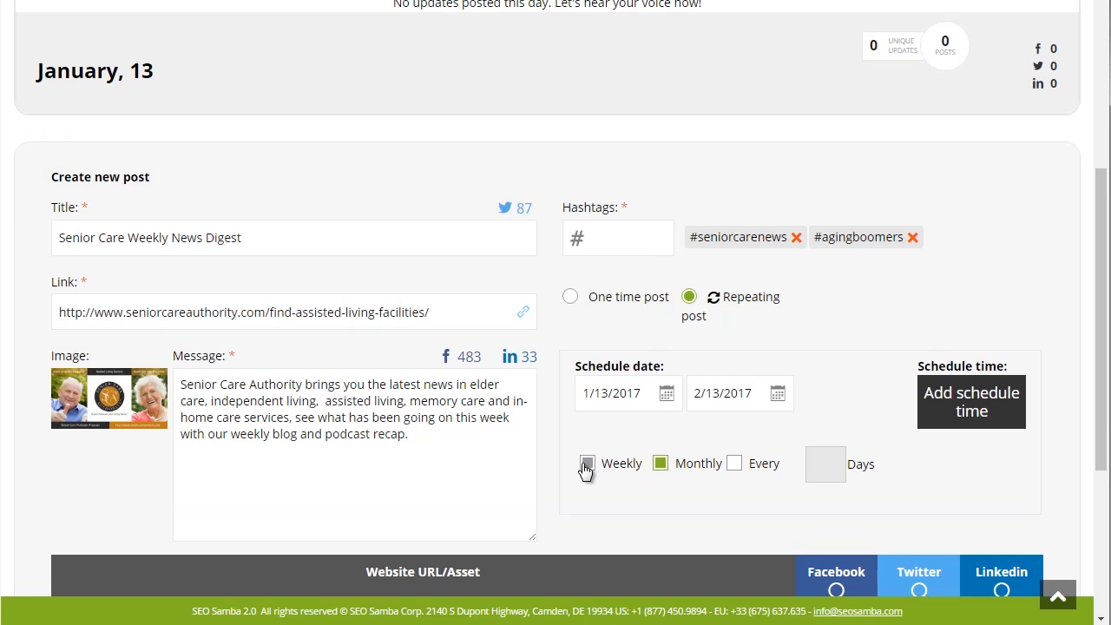
click(587, 462)
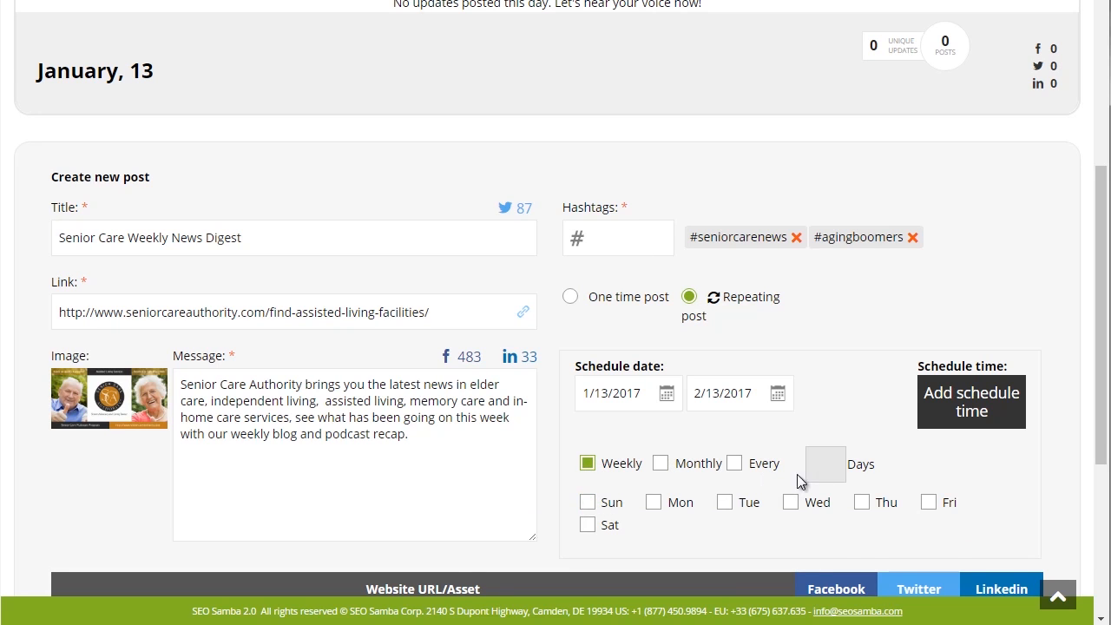
click(734, 462)
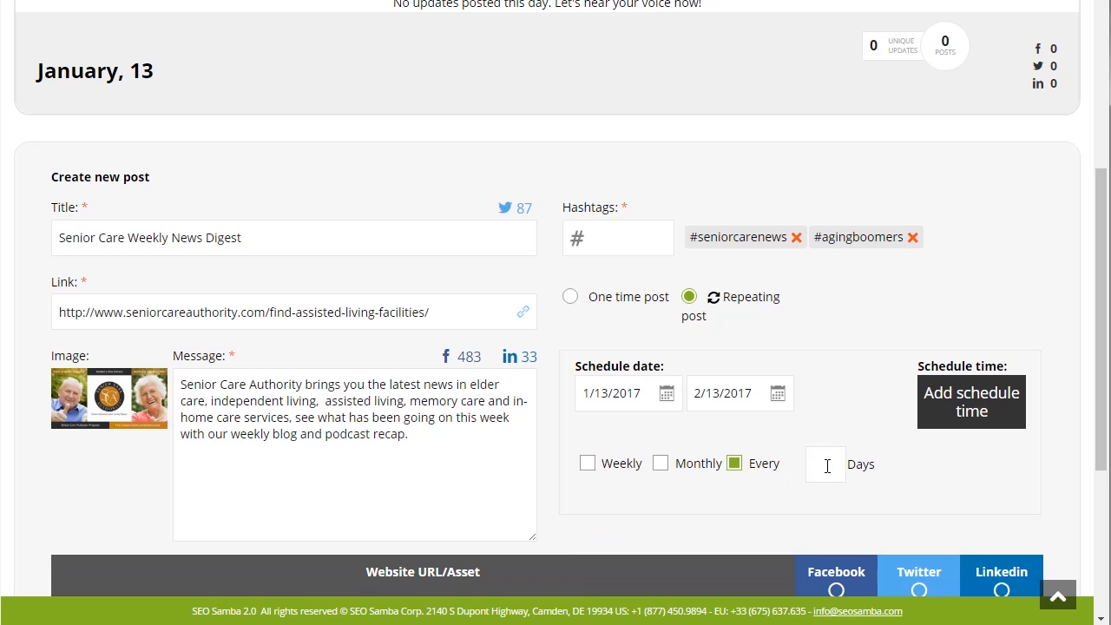
text(2)
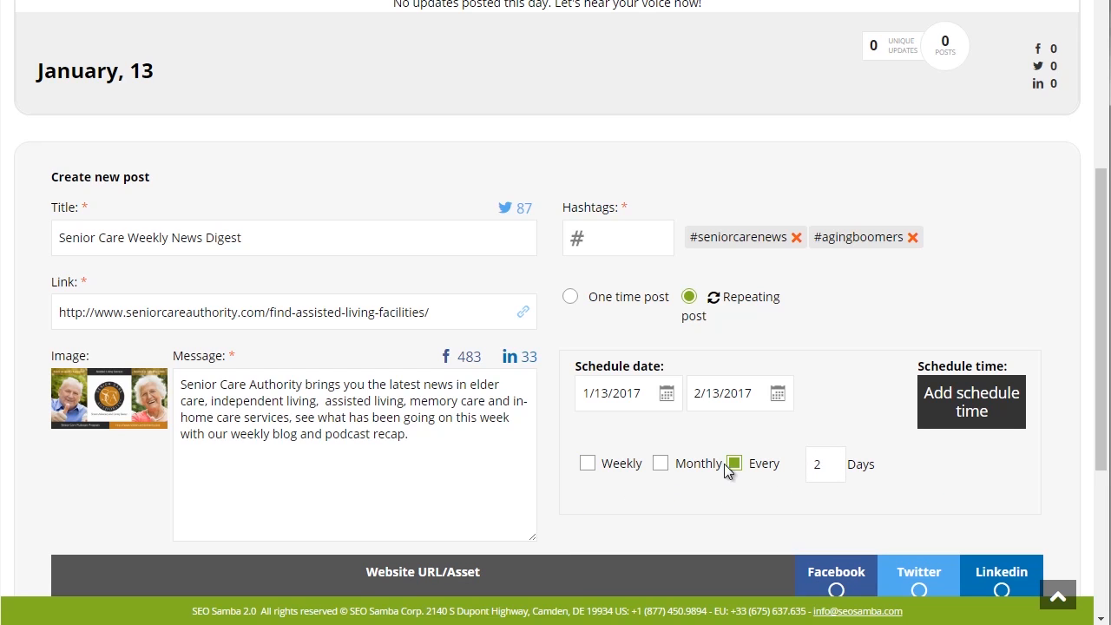
click(587, 462)
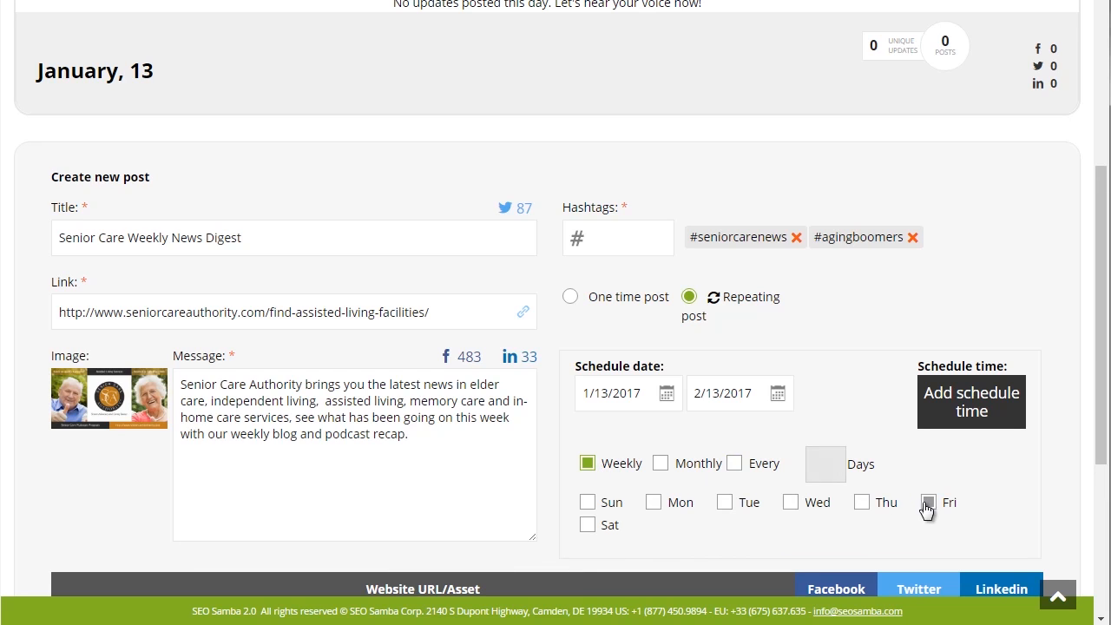
click(927, 501)
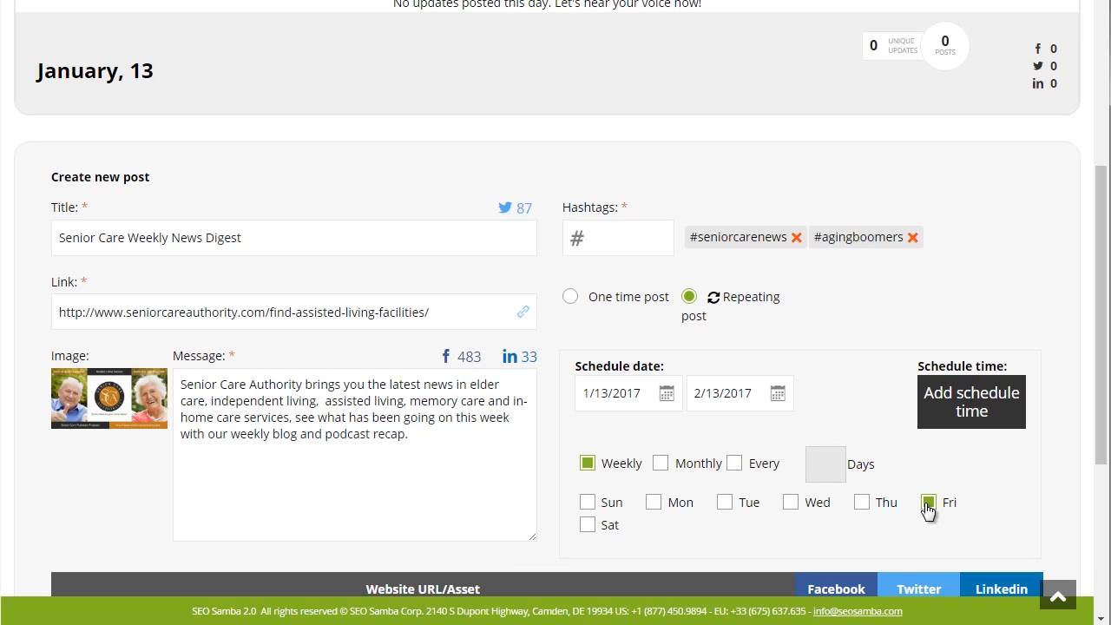
Add 12:00 pm and 06:00 pm as the repeating post's schedule times
click(970, 401)
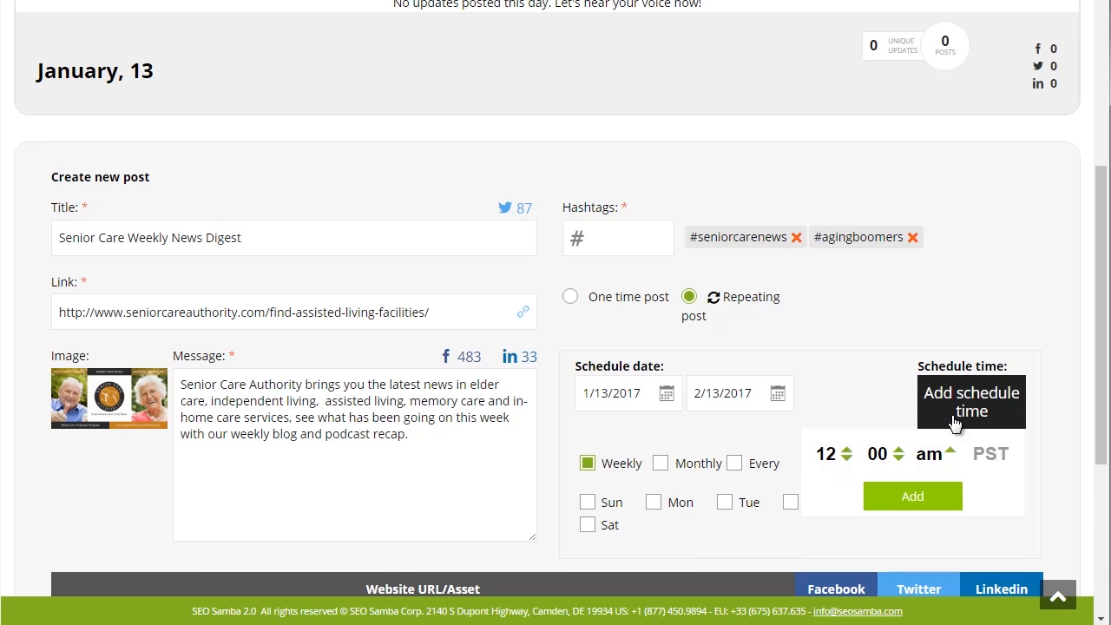
click(911, 497)
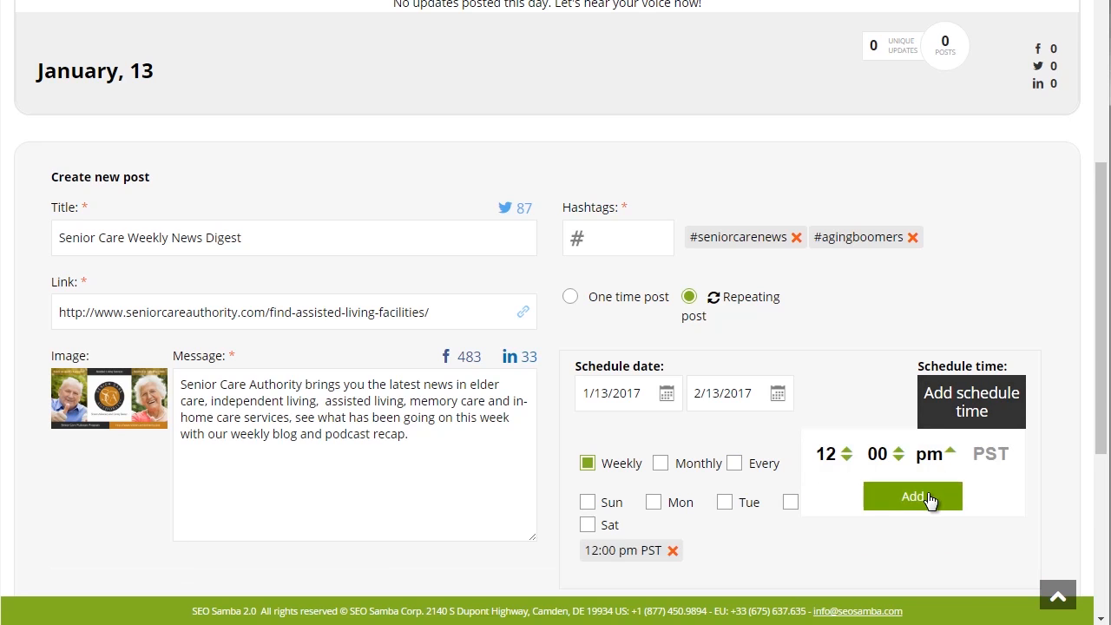
click(851, 448)
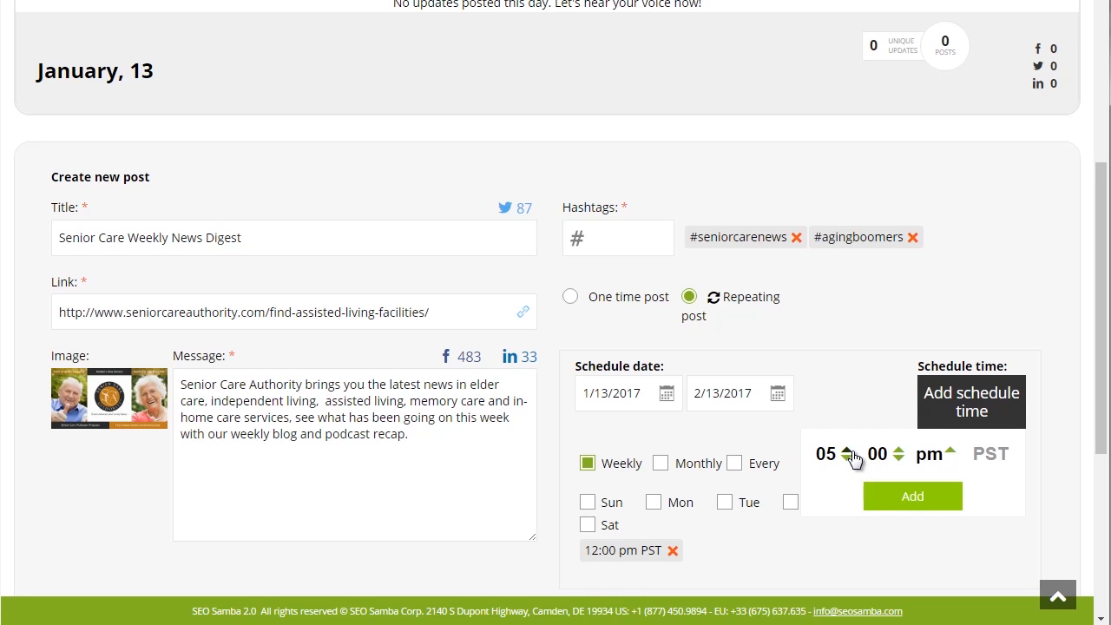
click(913, 497)
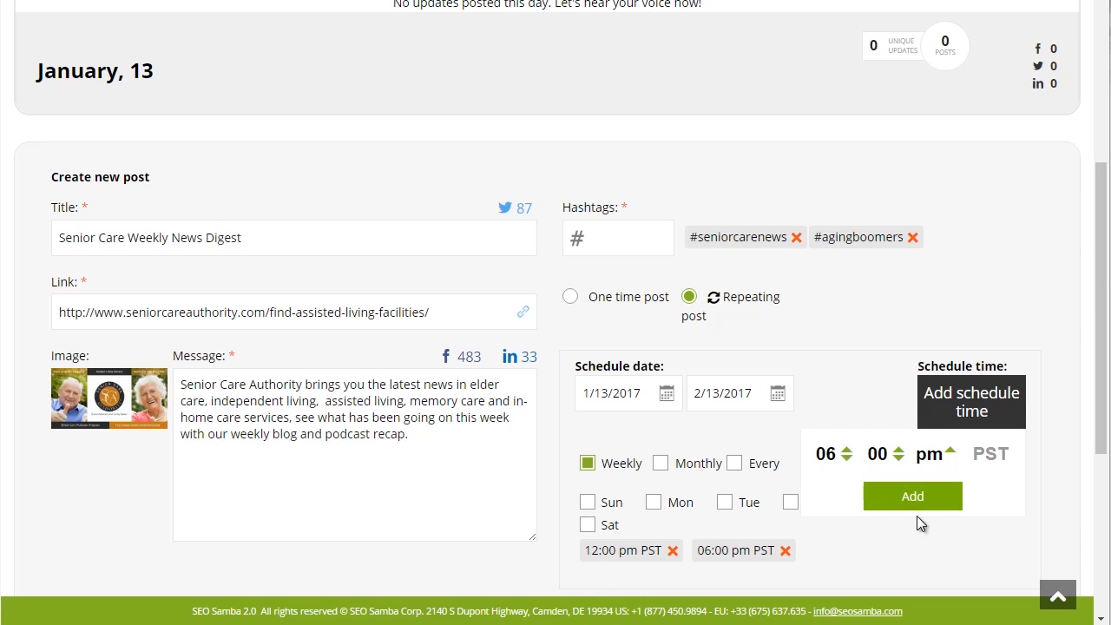
scroll(down, 3)
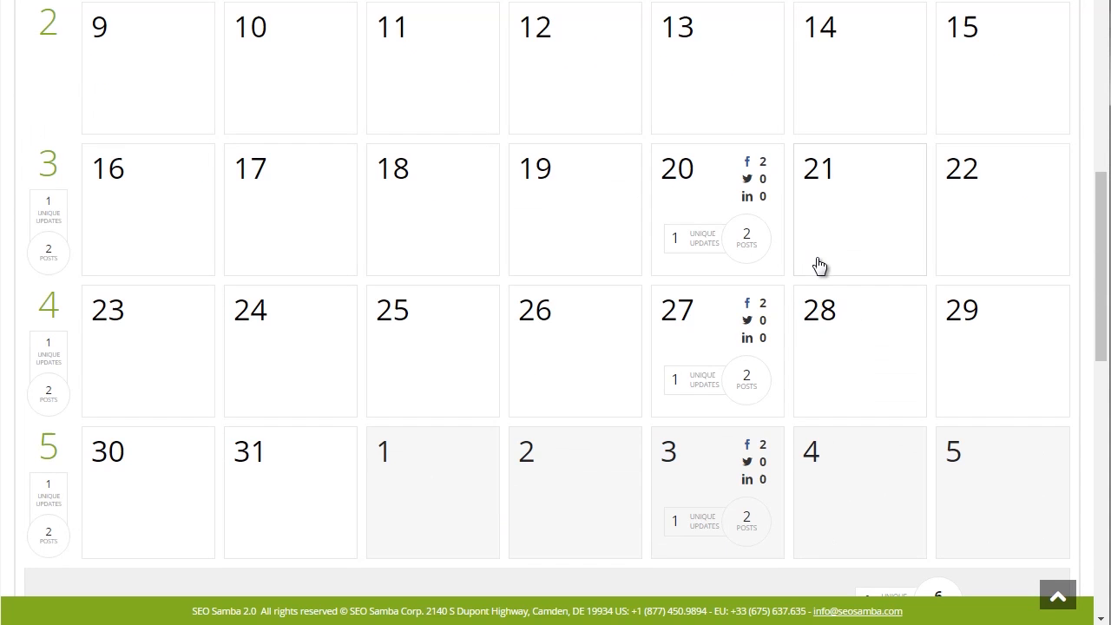
mouse_move(721, 413)
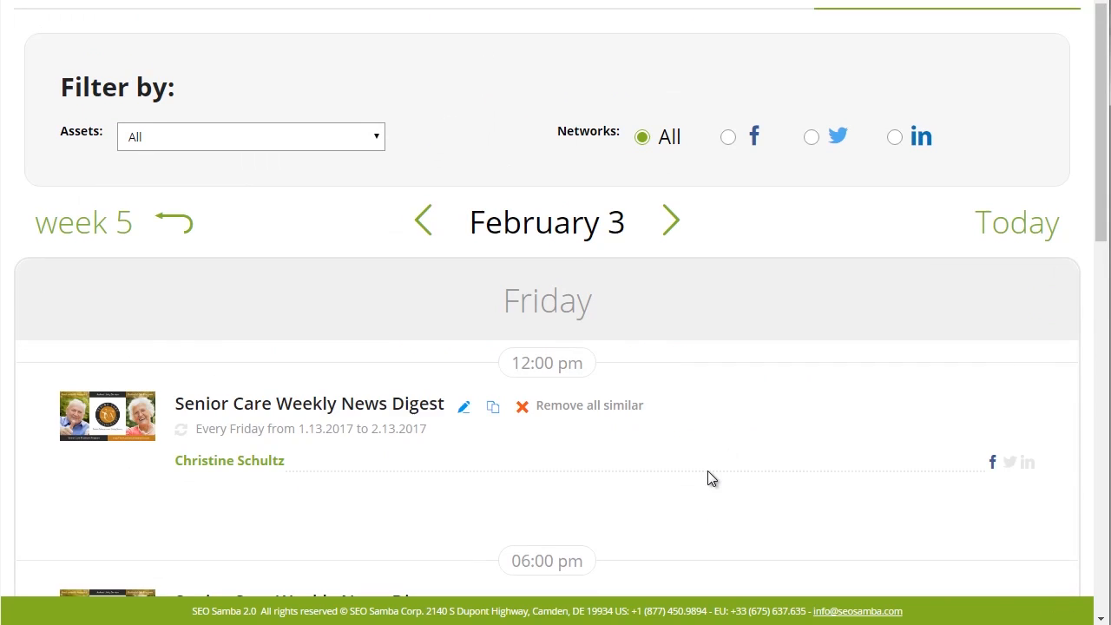
Check the Friday posts on the calendar, go back to December and bring up December 26
scroll(down, 3)
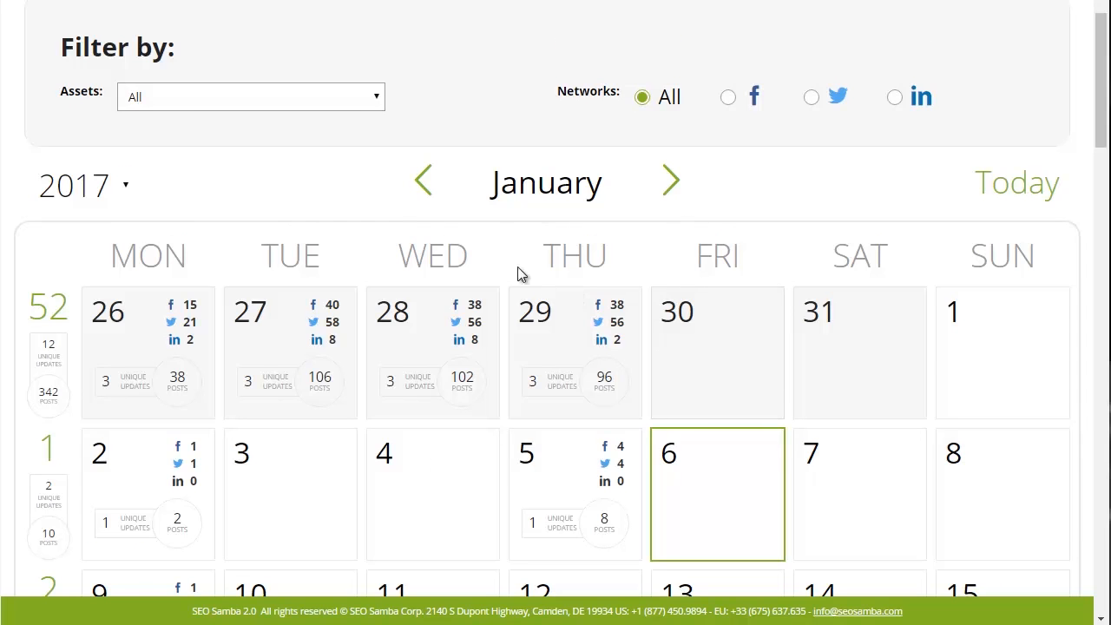
click(424, 180)
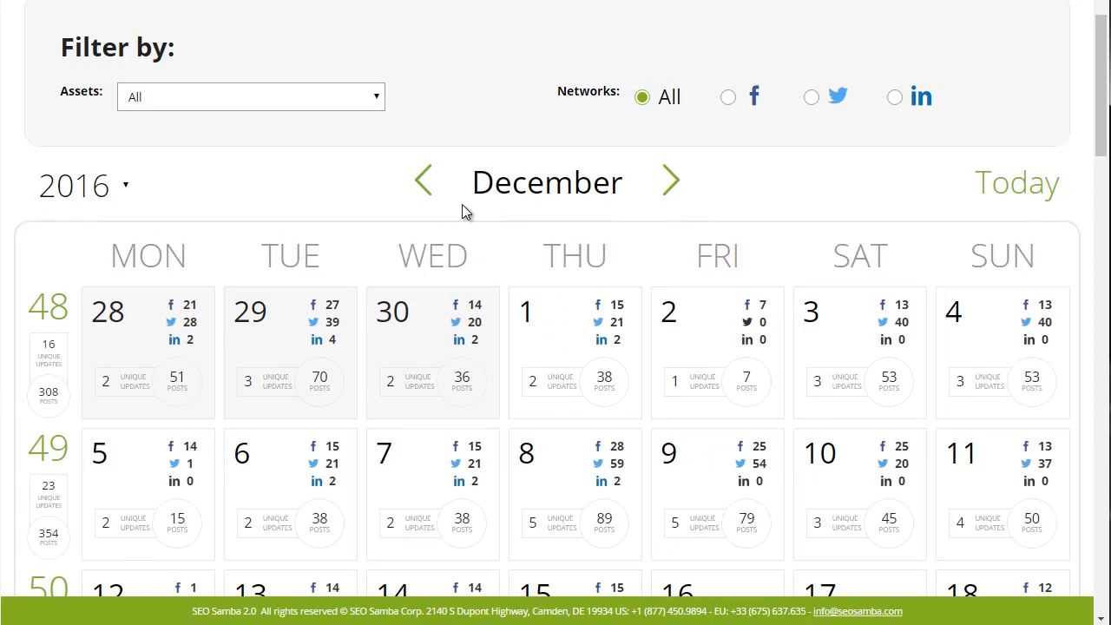
scroll(down, 3)
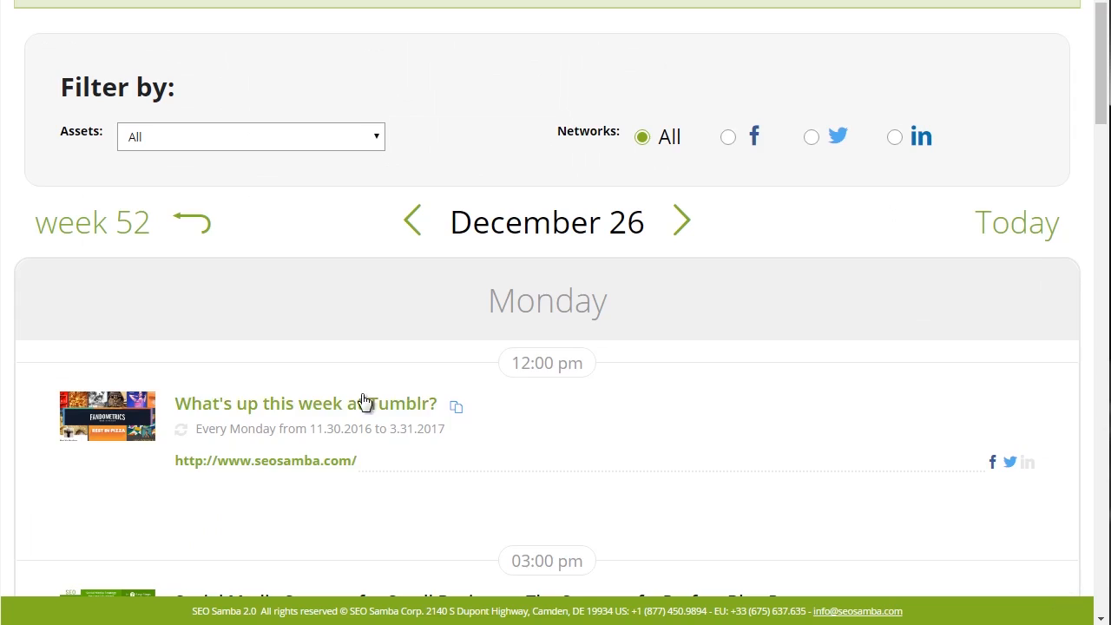
scroll(down, 3)
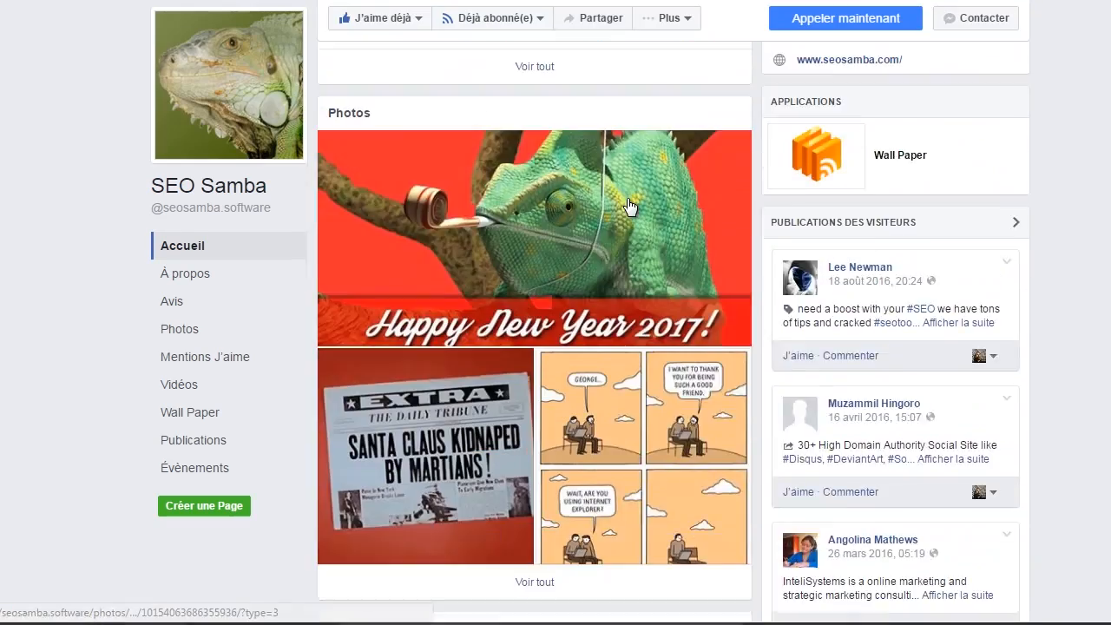
scroll(down, 3)
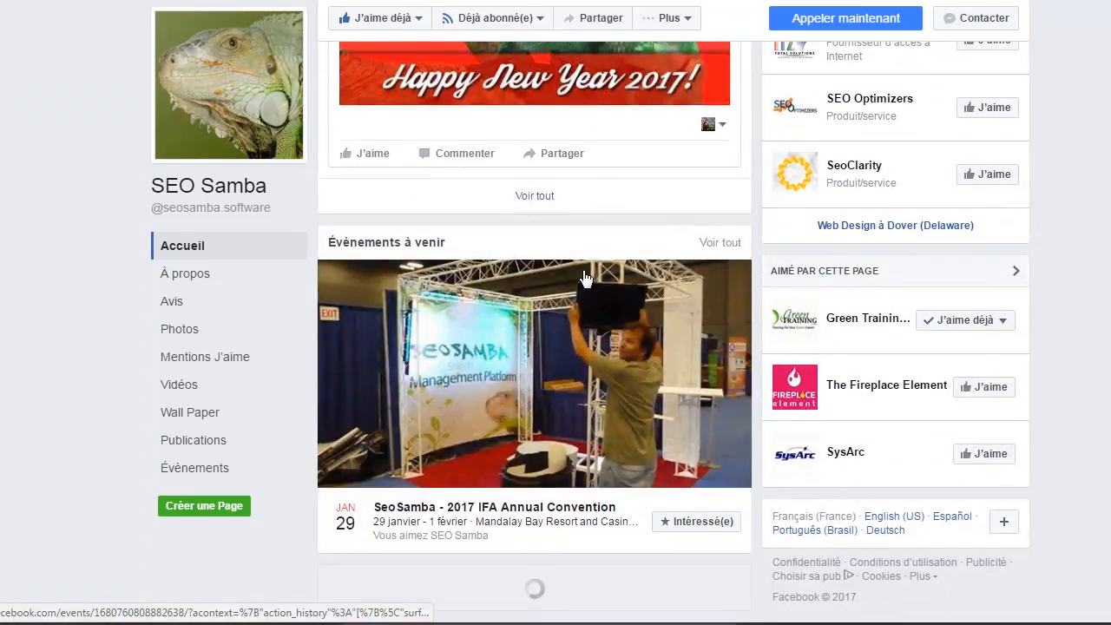
scroll(down, 3)
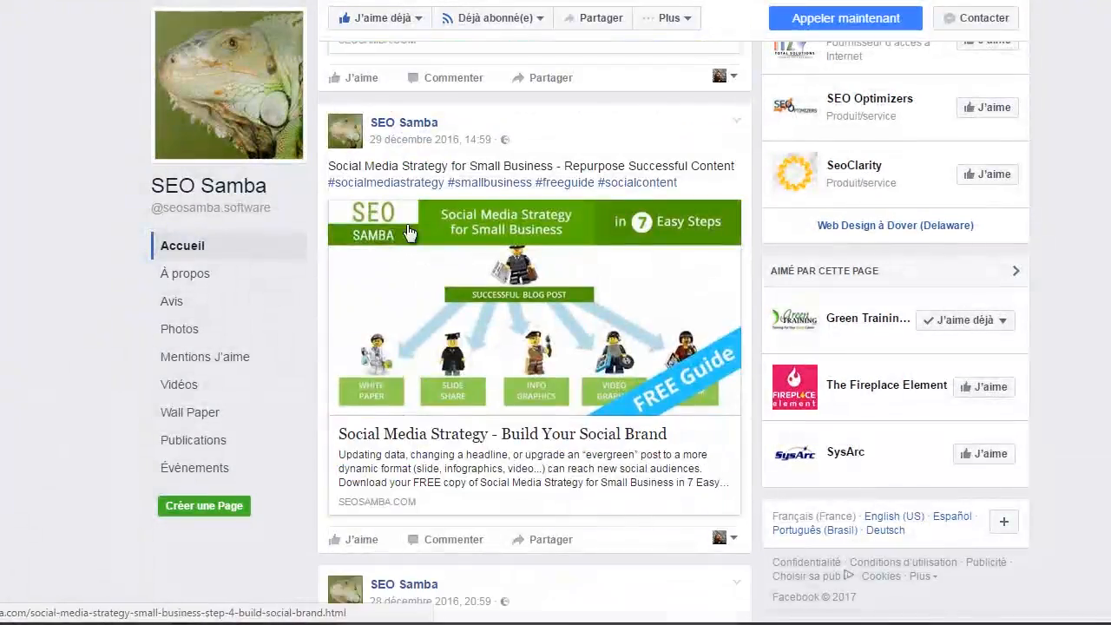
scroll(down, 3)
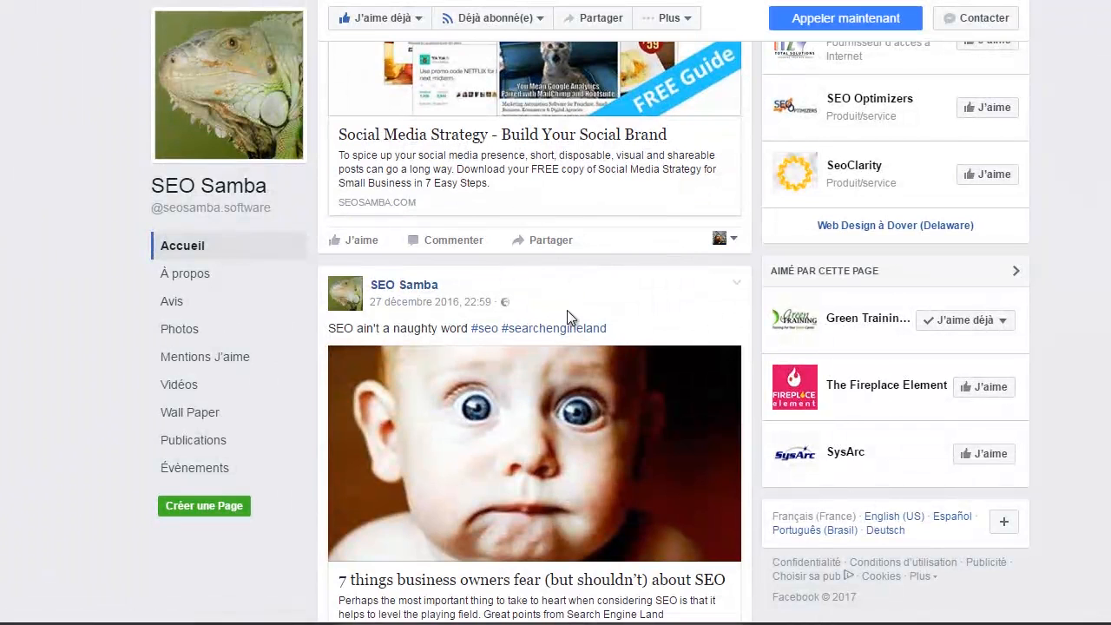
mouse_move(413, 302)
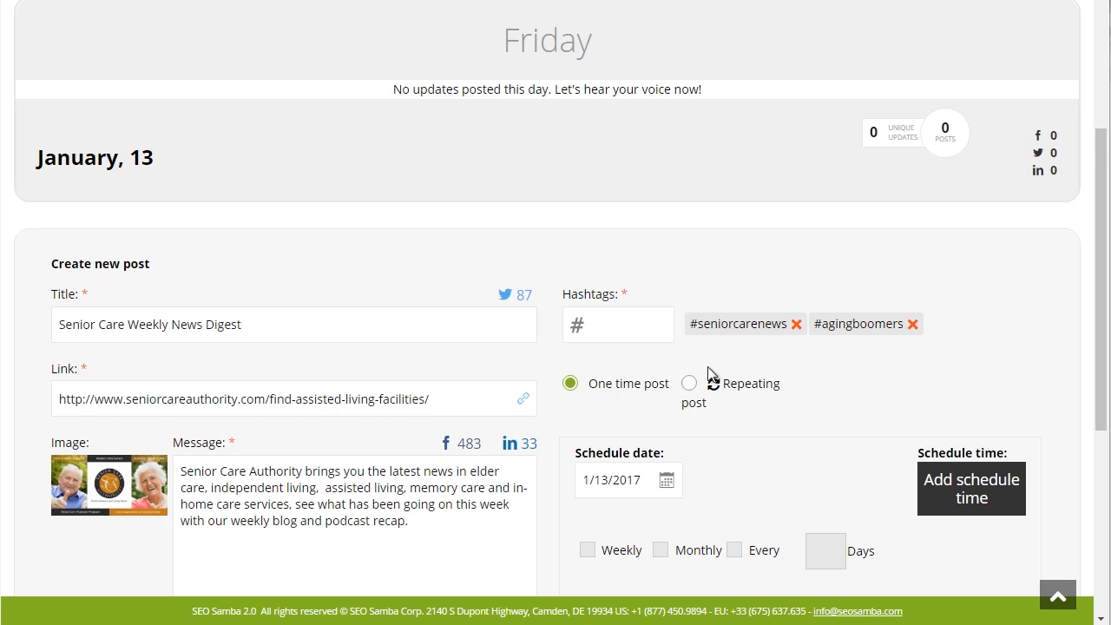
Save and schedule the Senior Care Weekly News Digest post, then view it on the Senior Care Authority Facebook page
click(826, 486)
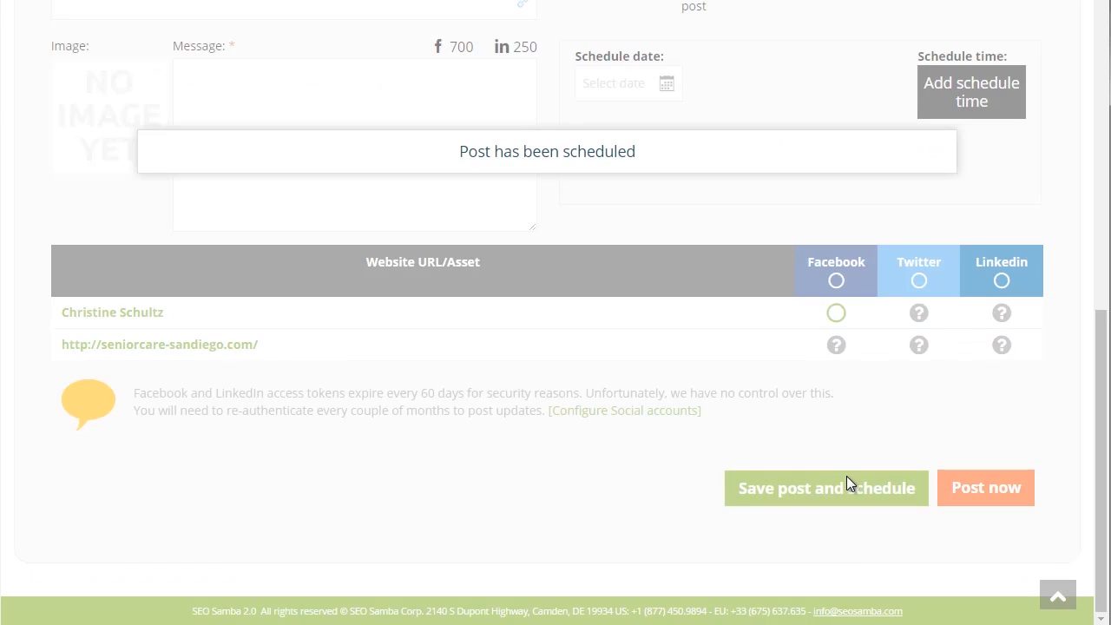
click(826, 486)
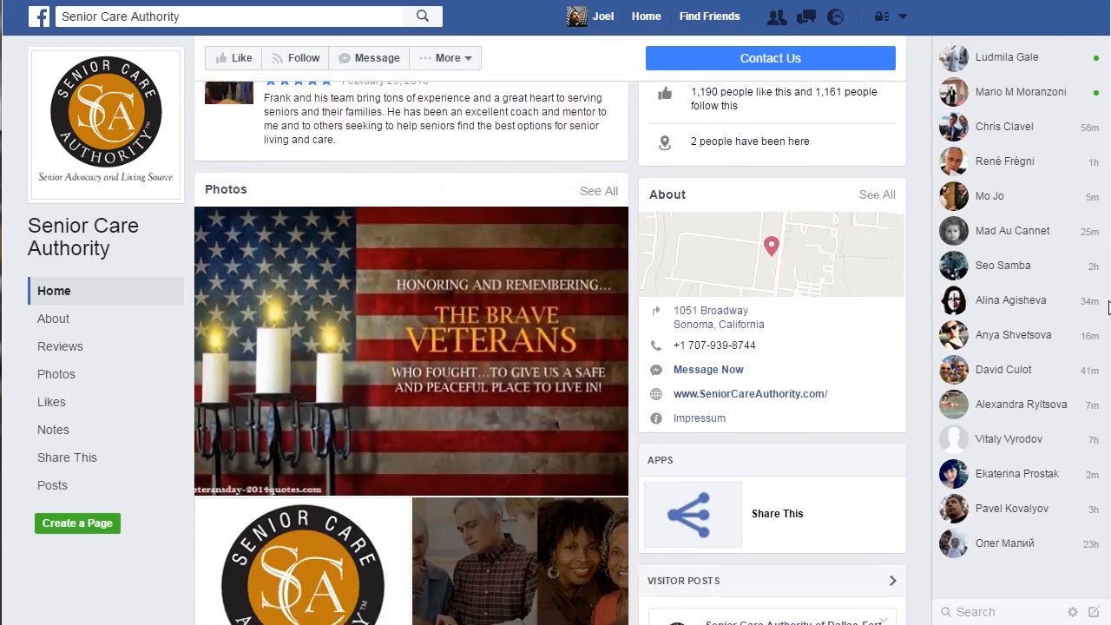
scroll(down, 3)
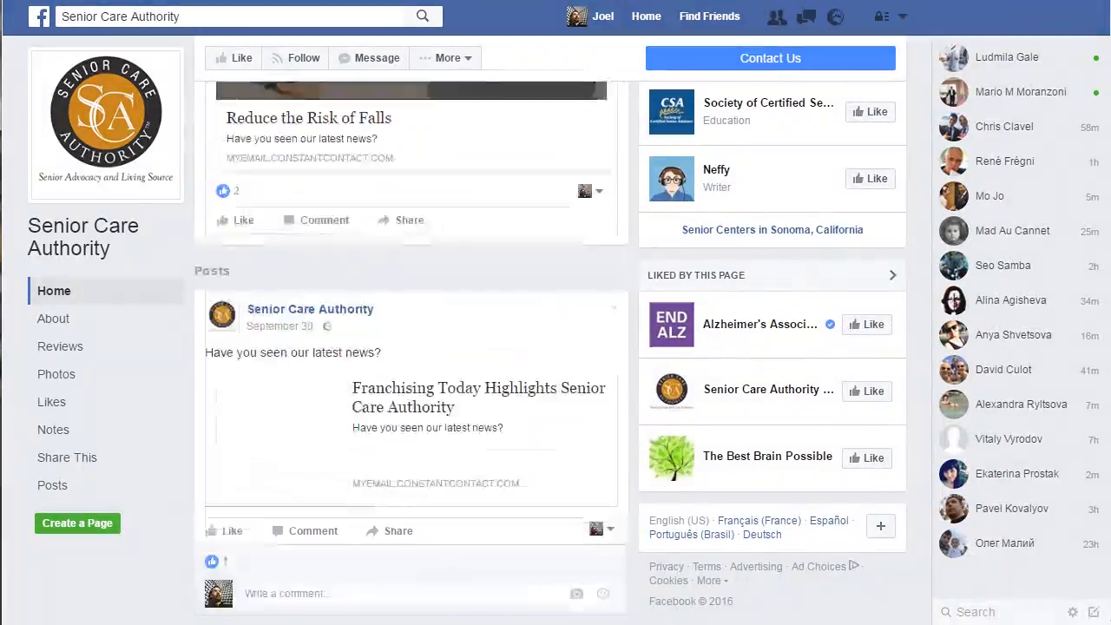